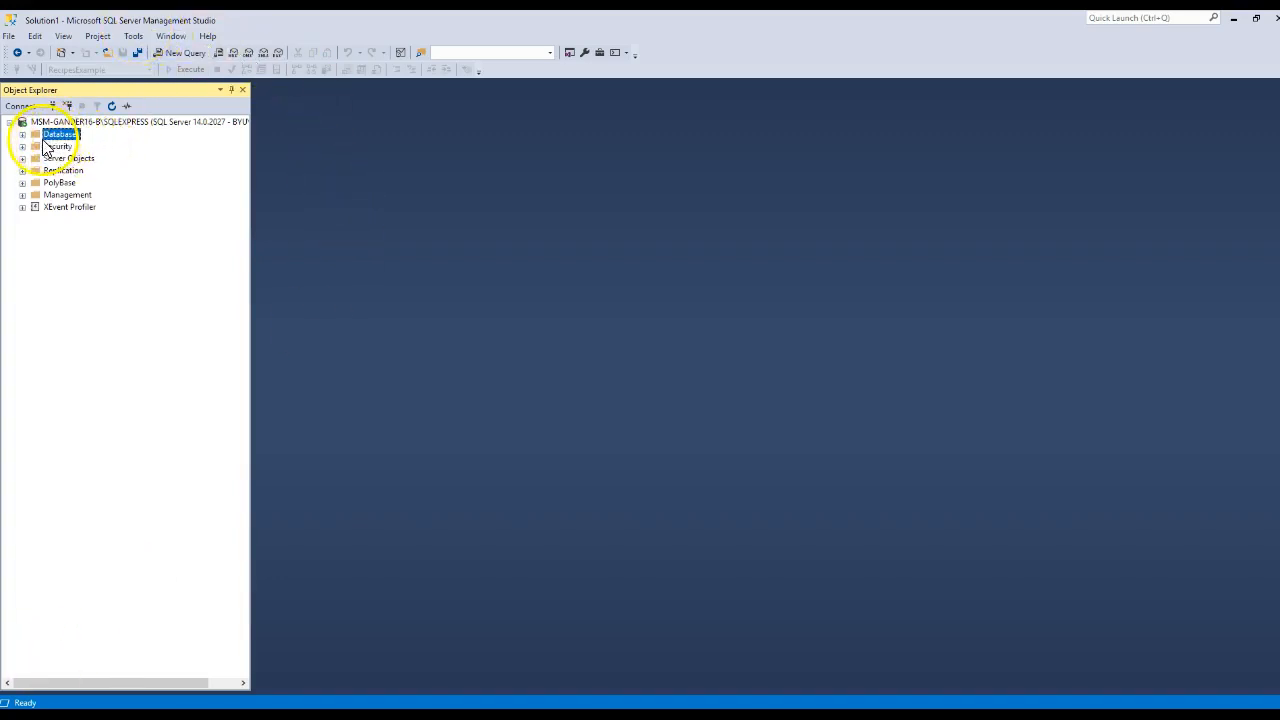
# Expand Databases and BowlingLeagueExample, then select its Database Diagrams folder.
pyautogui.click(24, 134)
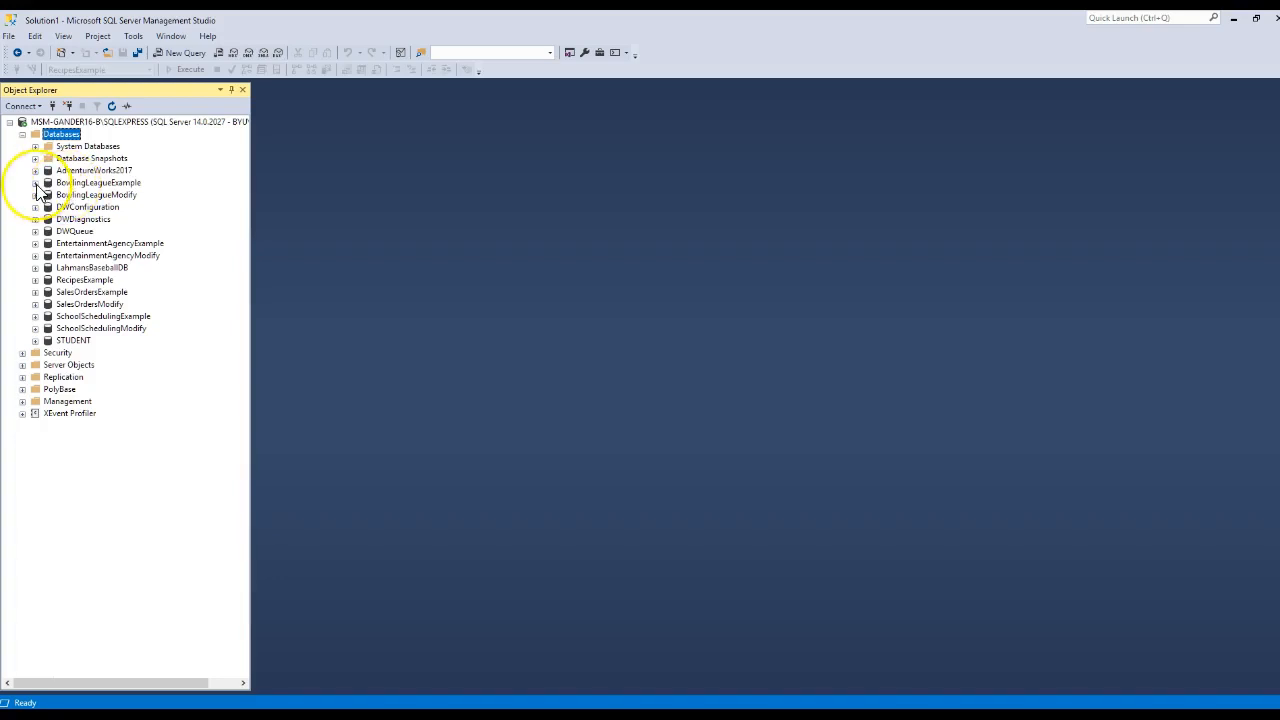
pyautogui.click(36, 182)
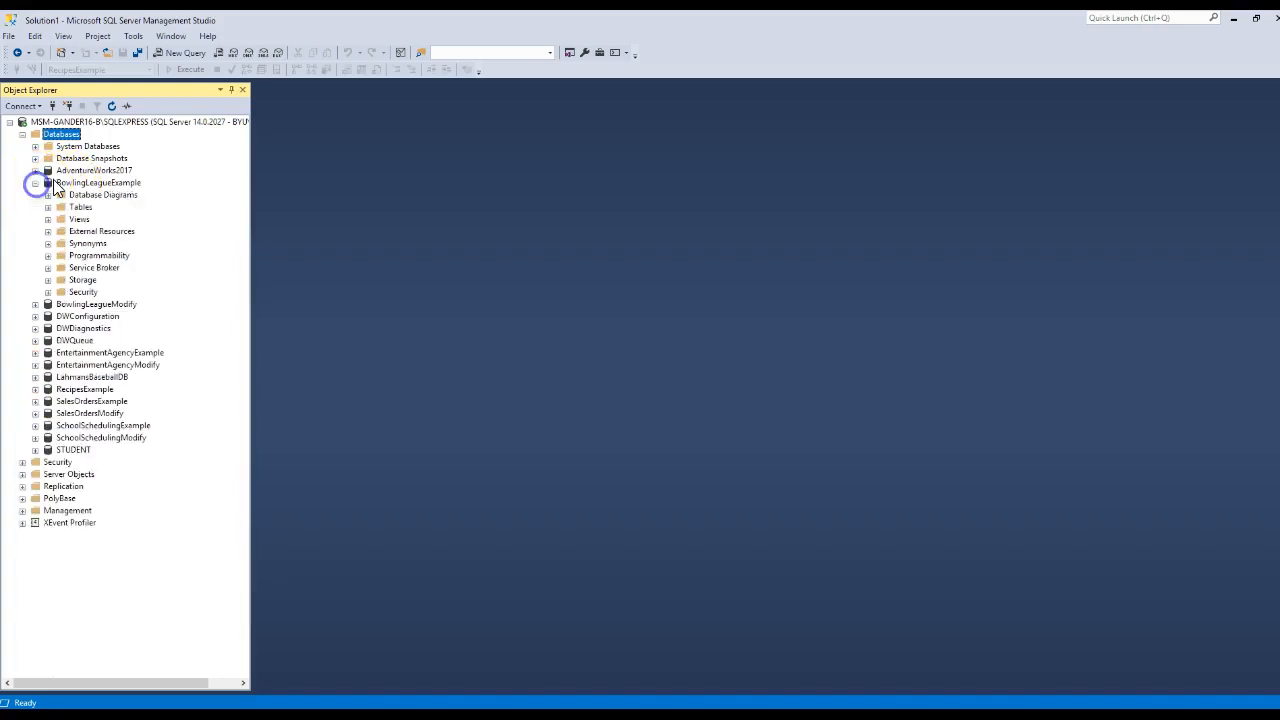
pyautogui.click(100, 182)
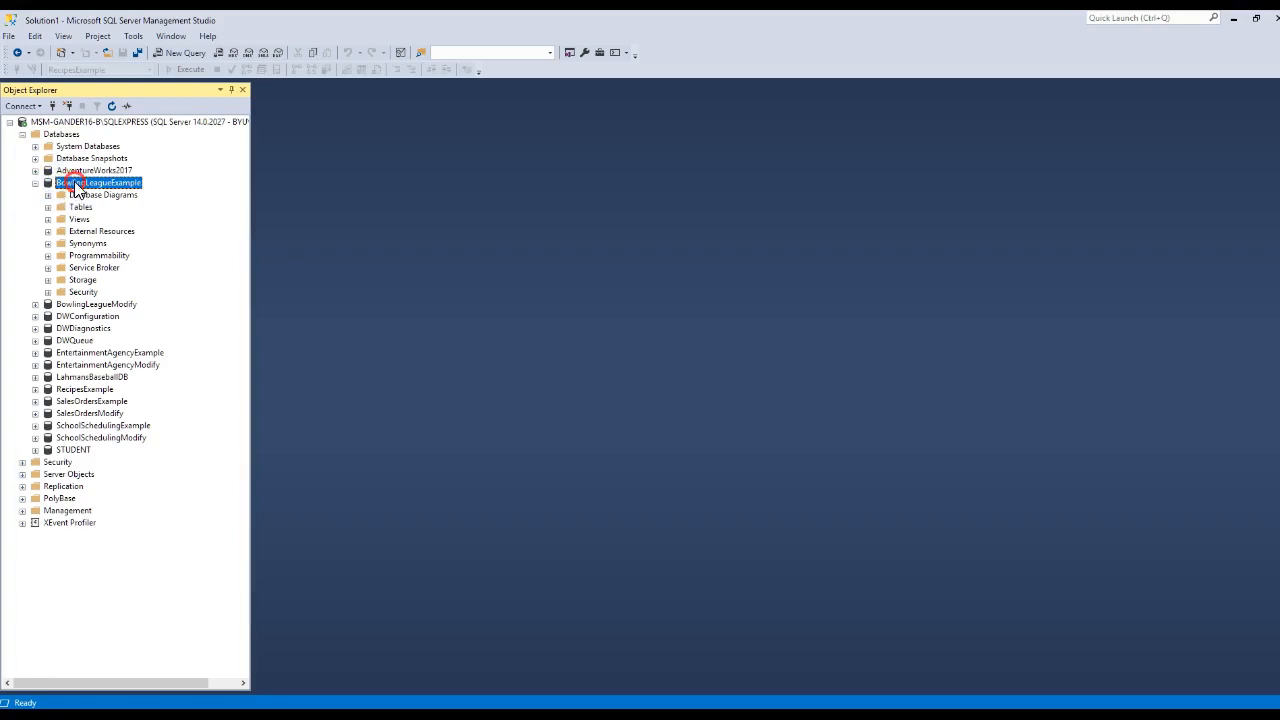
pyautogui.click(104, 196)
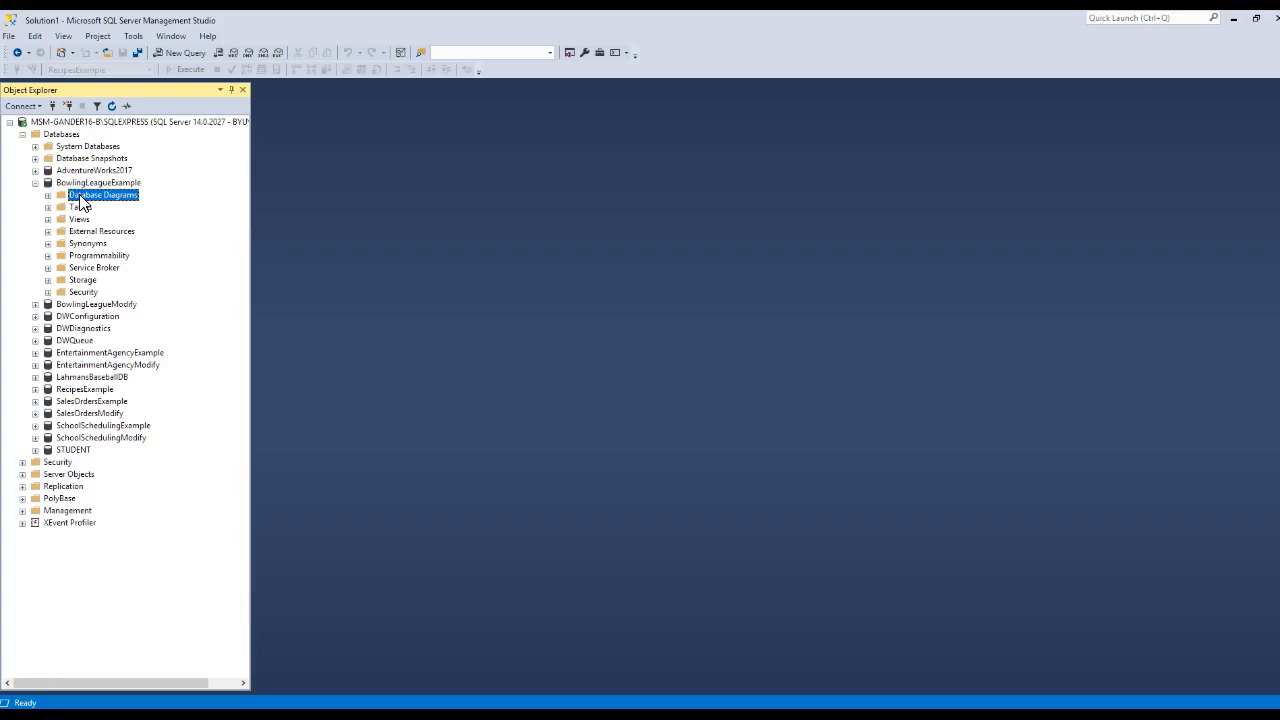
pyautogui.rightClick(104, 196)
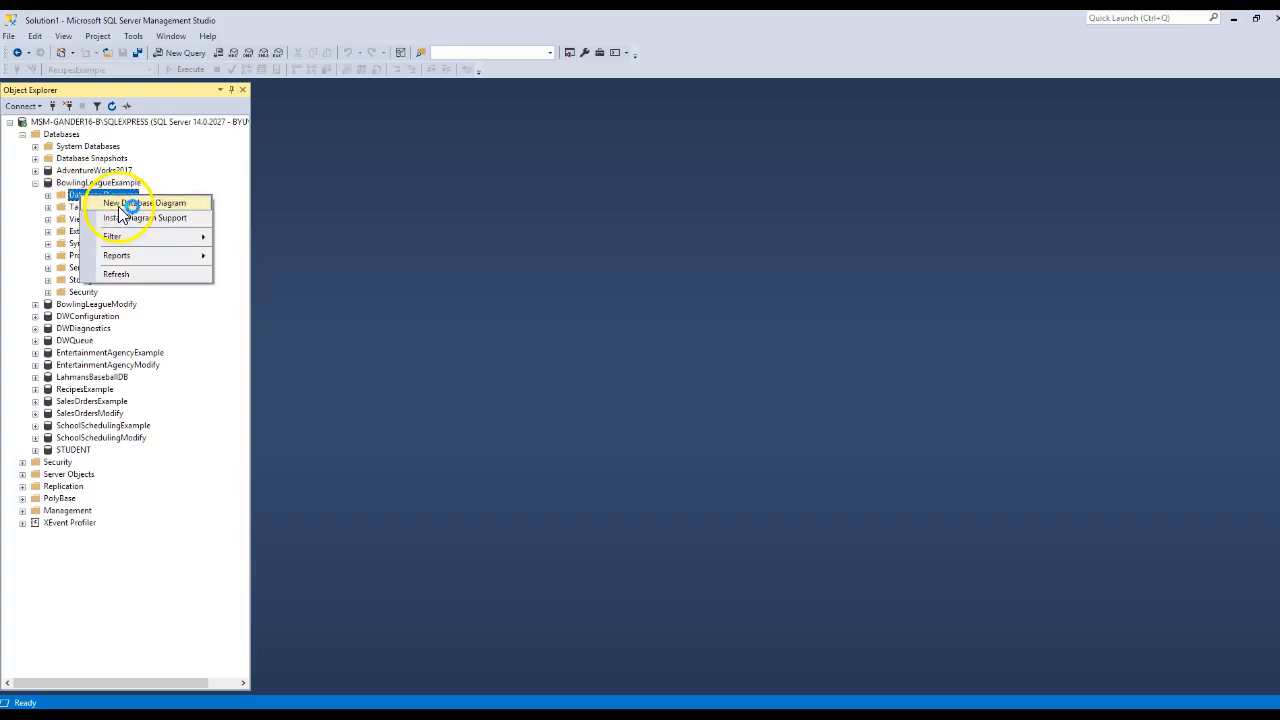
pyautogui.click(144, 202)
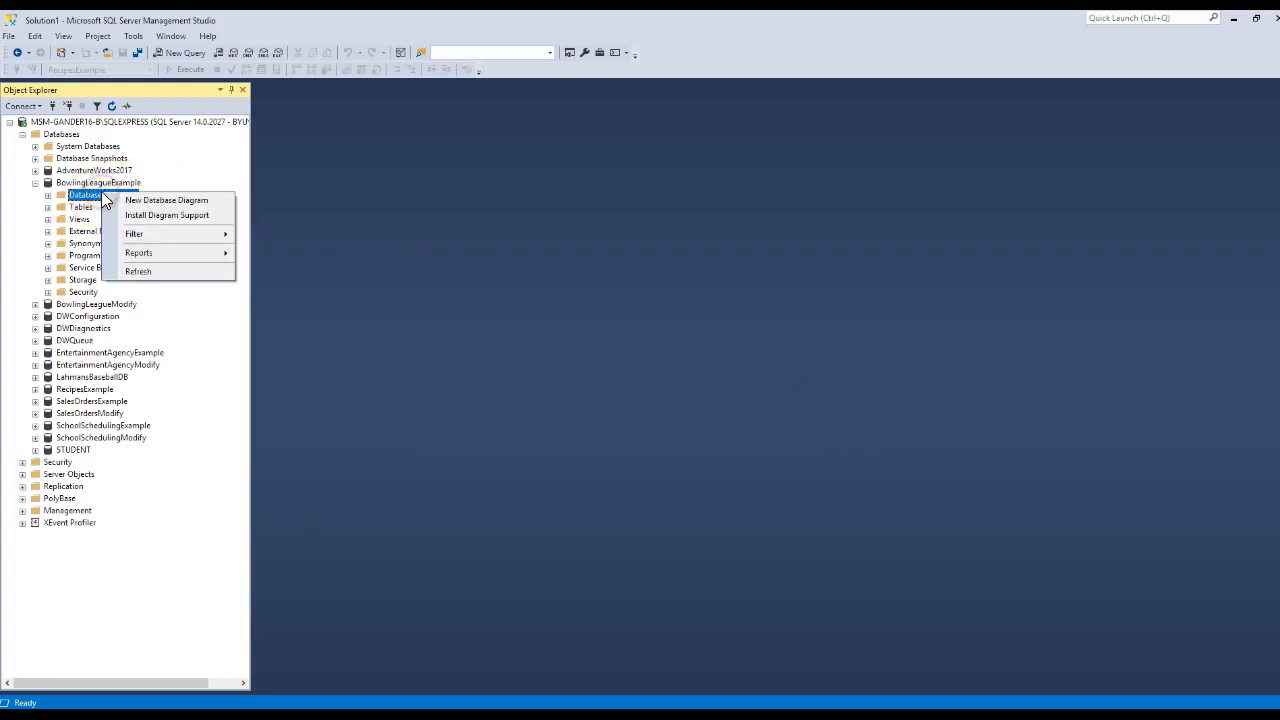
pyautogui.click(166, 200)
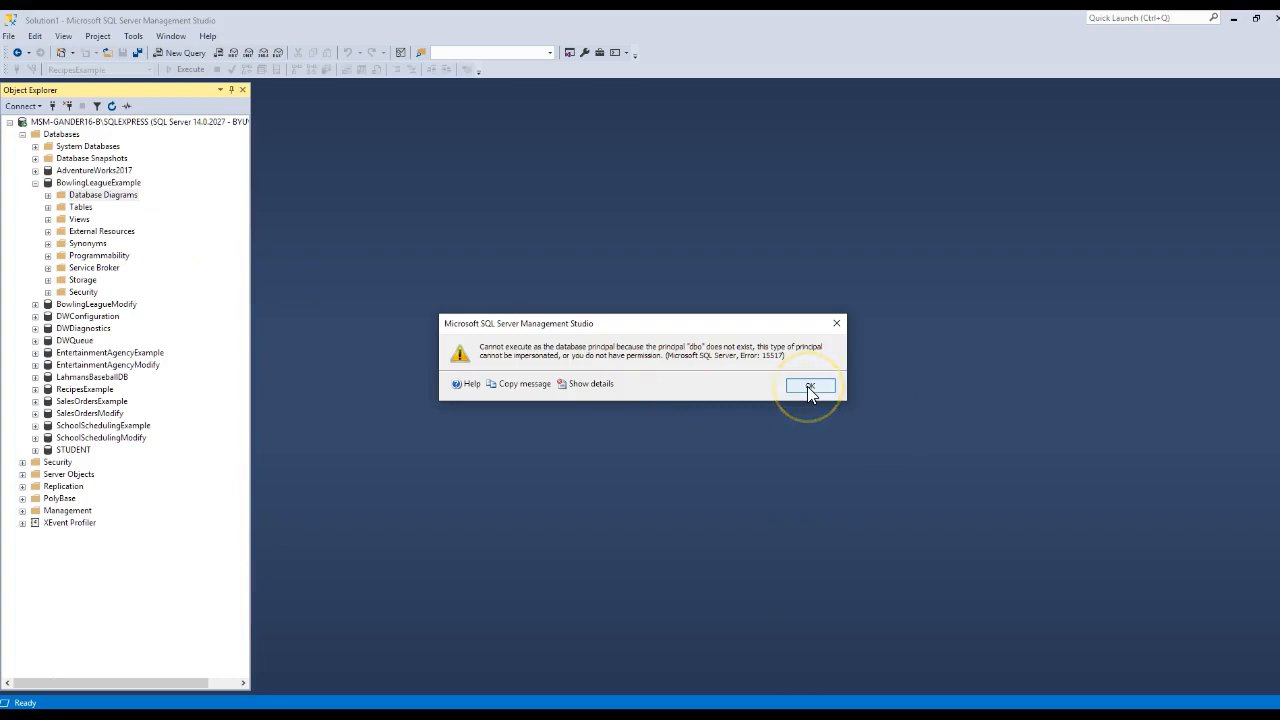
pyautogui.click(808, 386)
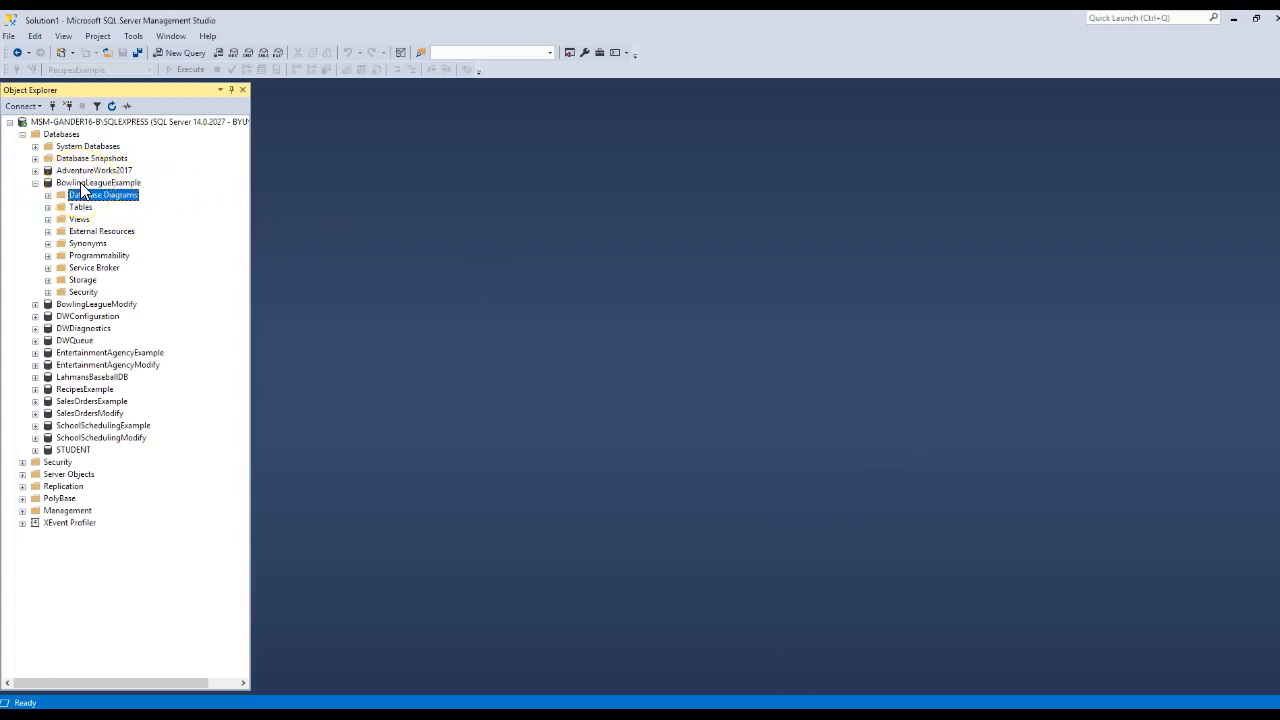
# Bring up the Properties window for the BowlingLeagueExample database.
pyautogui.rightClick(98, 182)
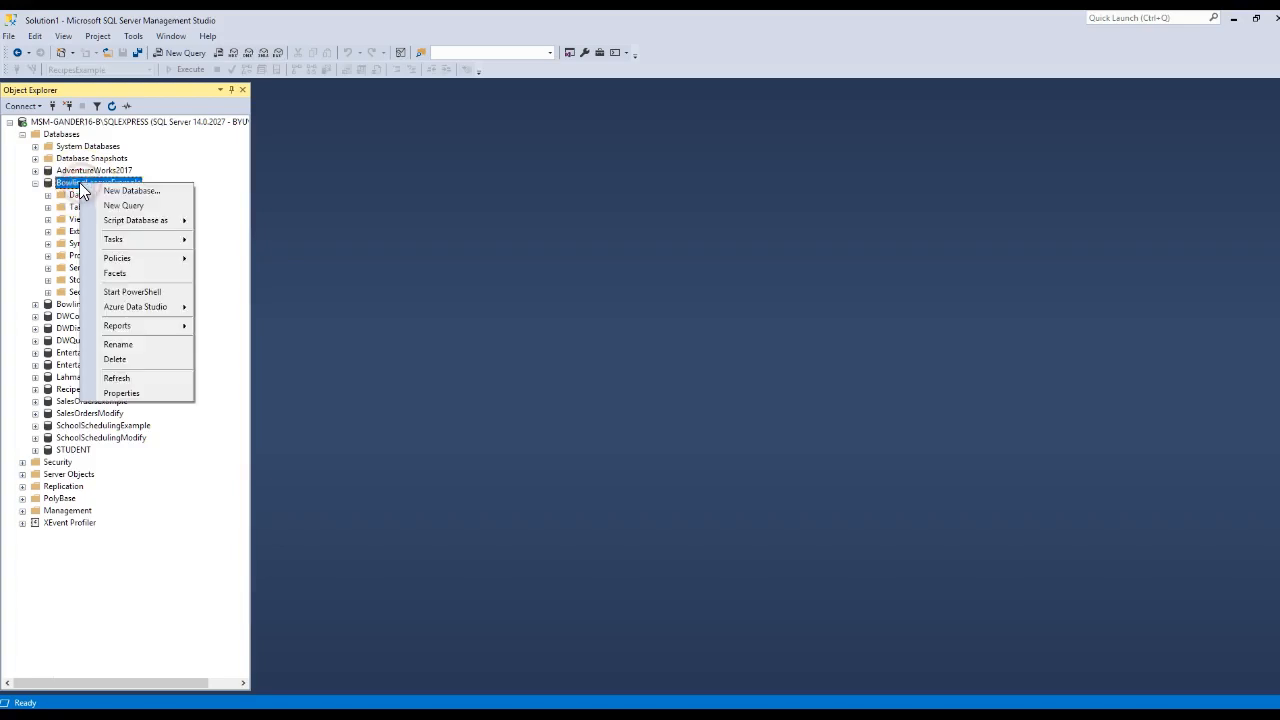
pyautogui.click(118, 344)
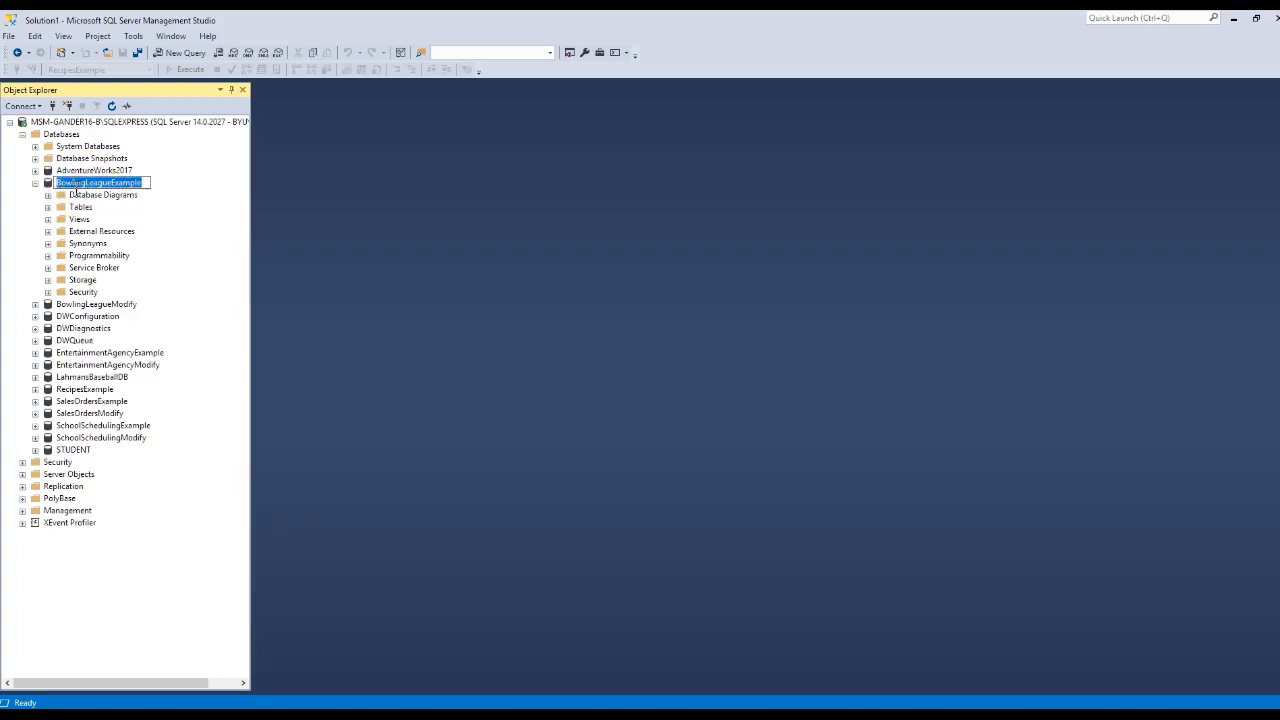
pyautogui.rightClick(100, 182)
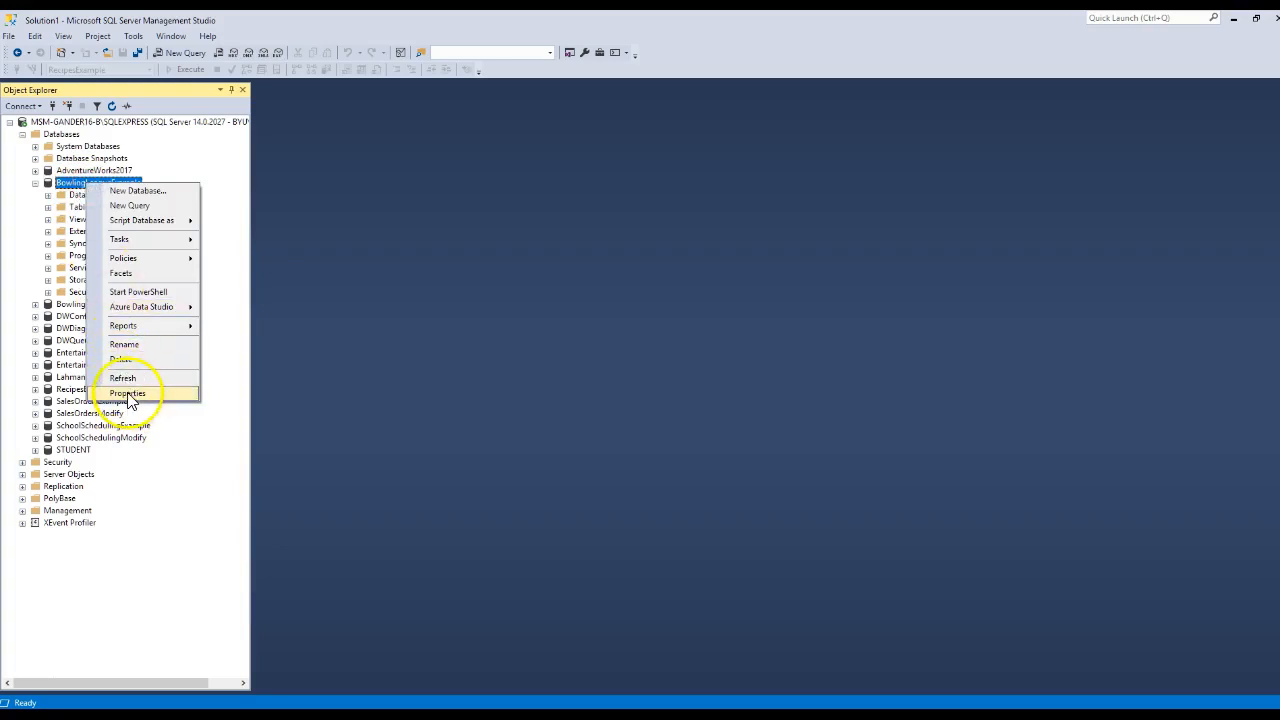
pyautogui.click(128, 392)
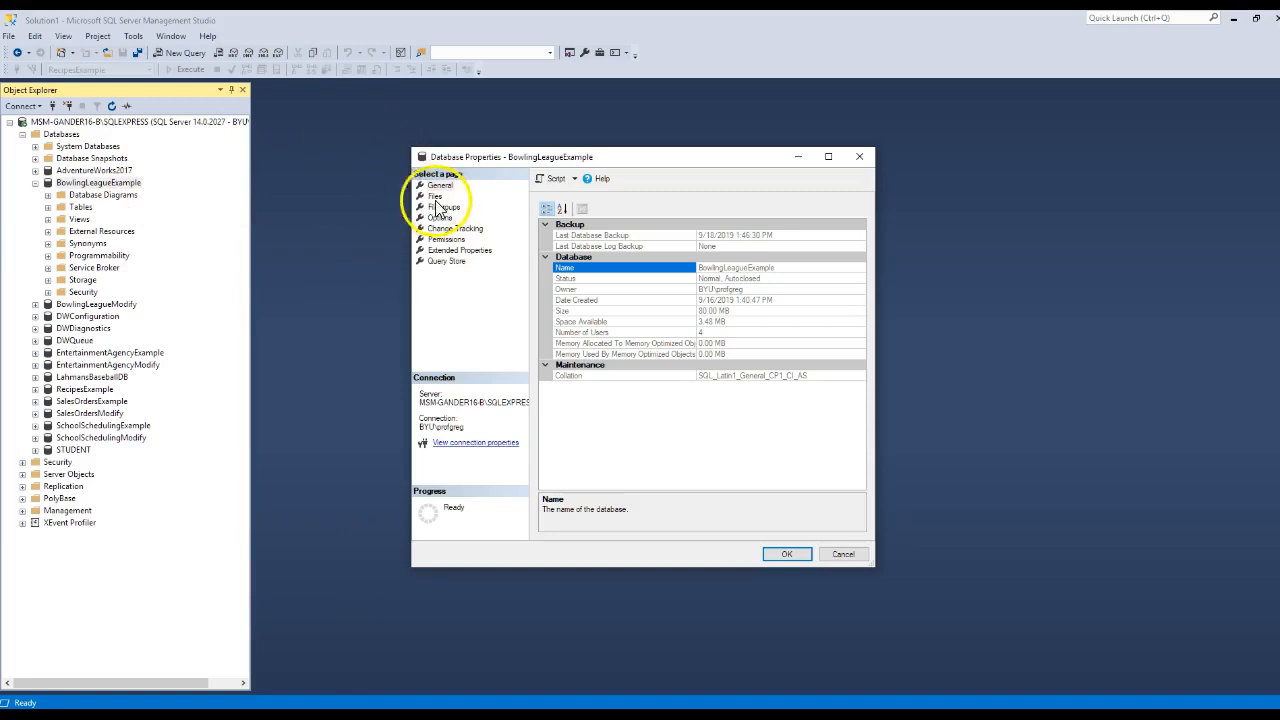
# Switch to the Files page and start choosing a new database owner.
pyautogui.click(434, 196)
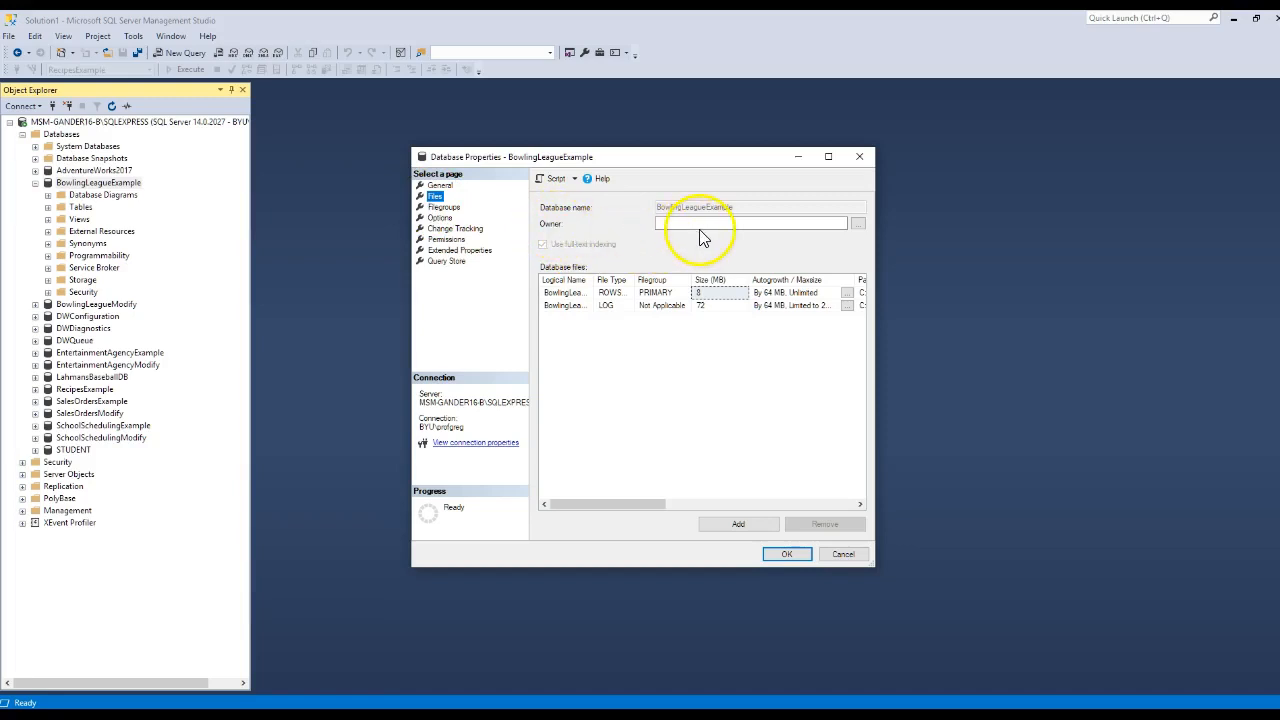
pyautogui.moveTo(832, 246)
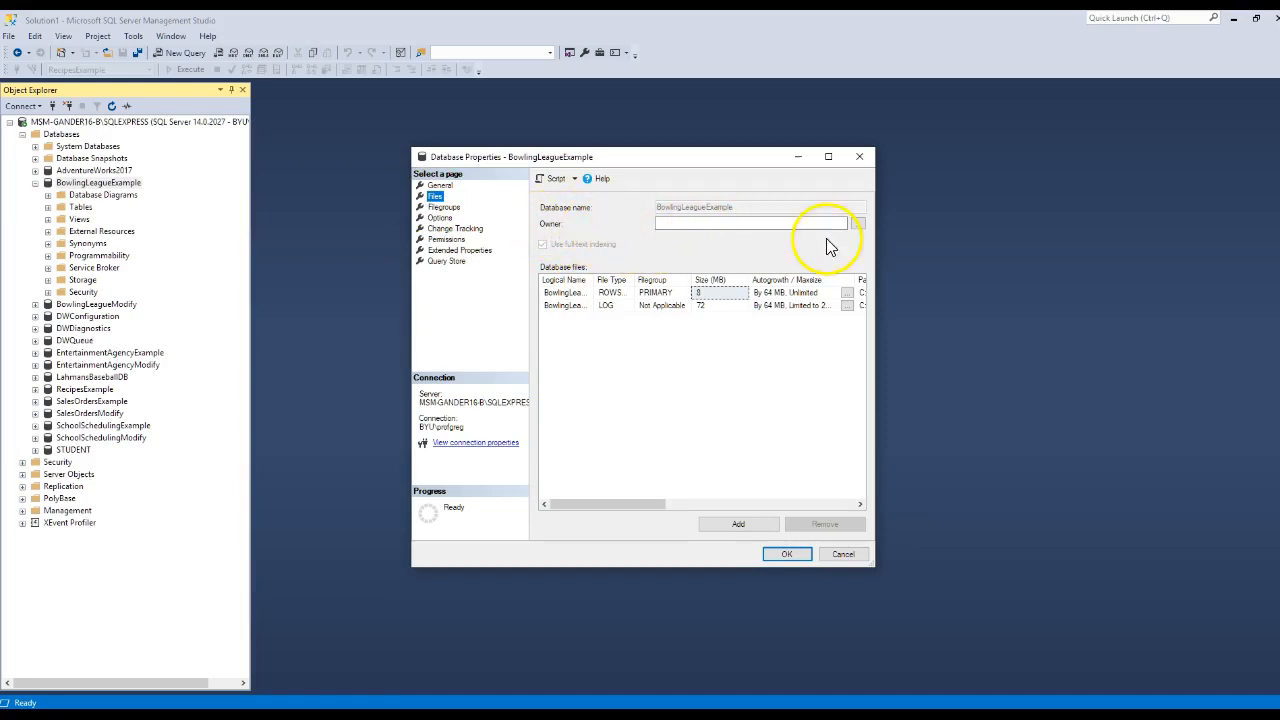
pyautogui.click(856, 224)
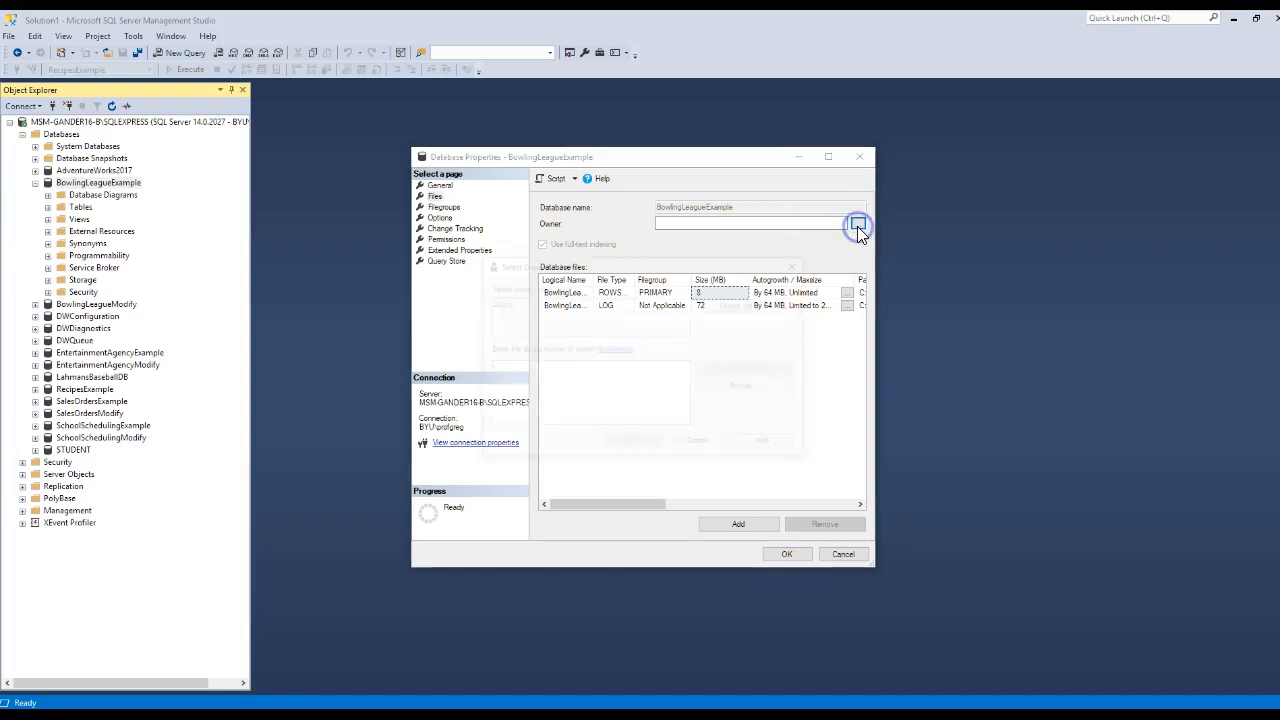
pyautogui.click(856, 224)
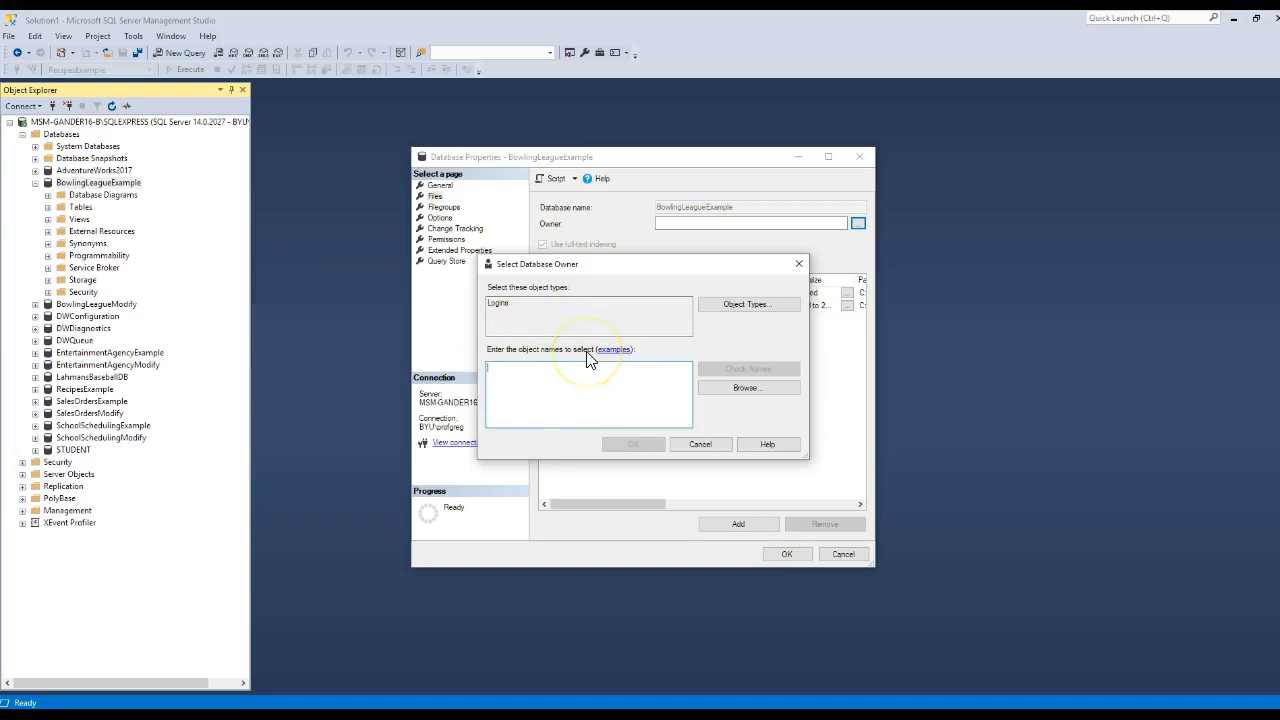
# Browse logins and tick sa, other logins and the BUILTIN\Users group as owner candidates.
pyautogui.click(748, 388)
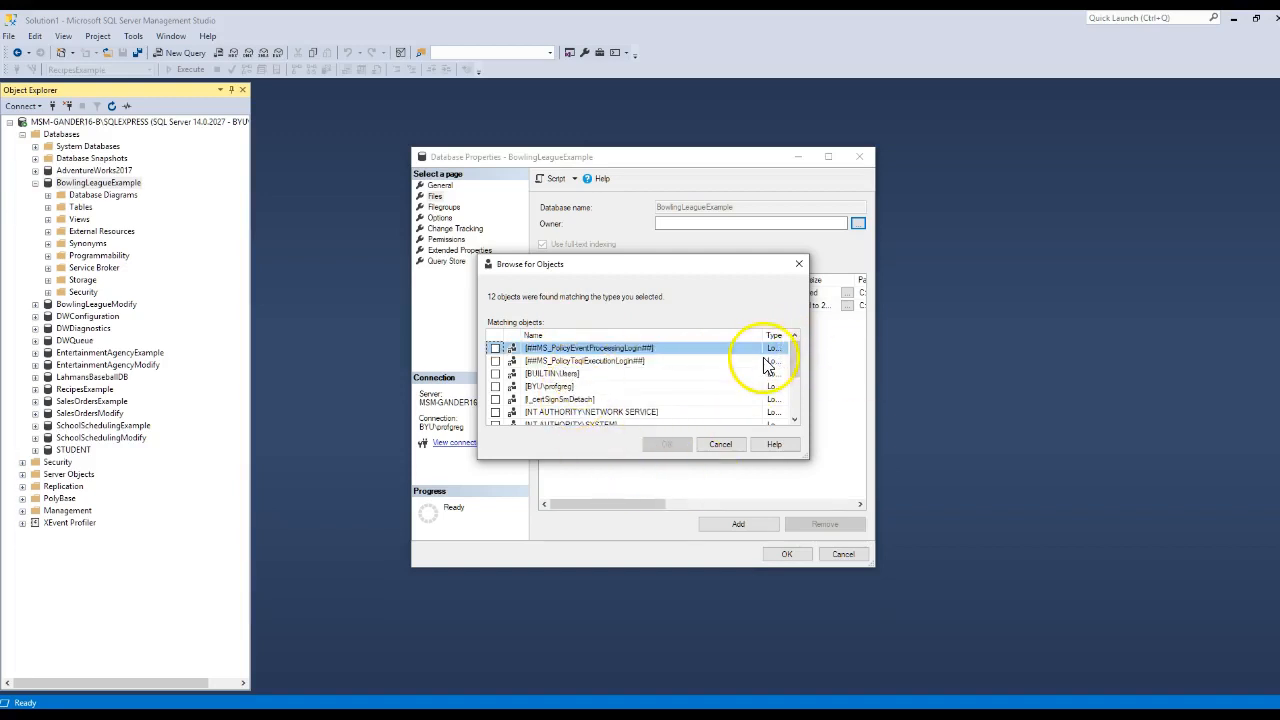
pyautogui.click(794, 360)
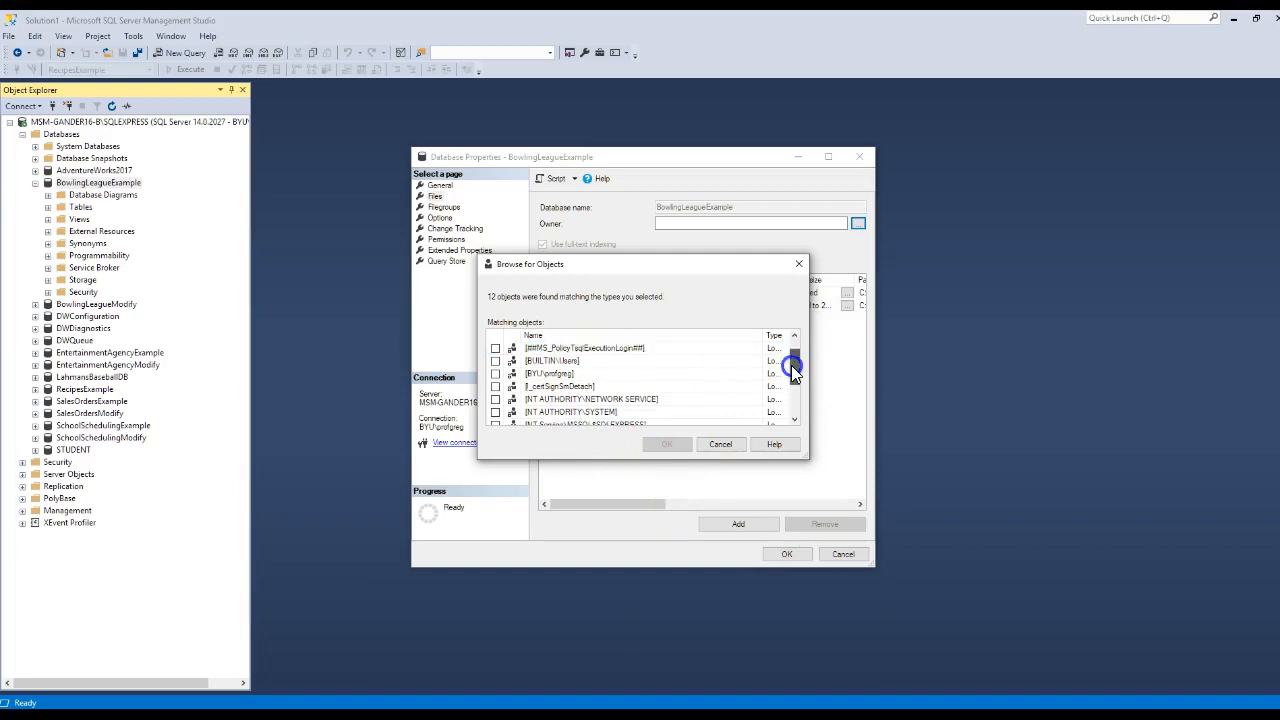
pyautogui.scroll(-3)
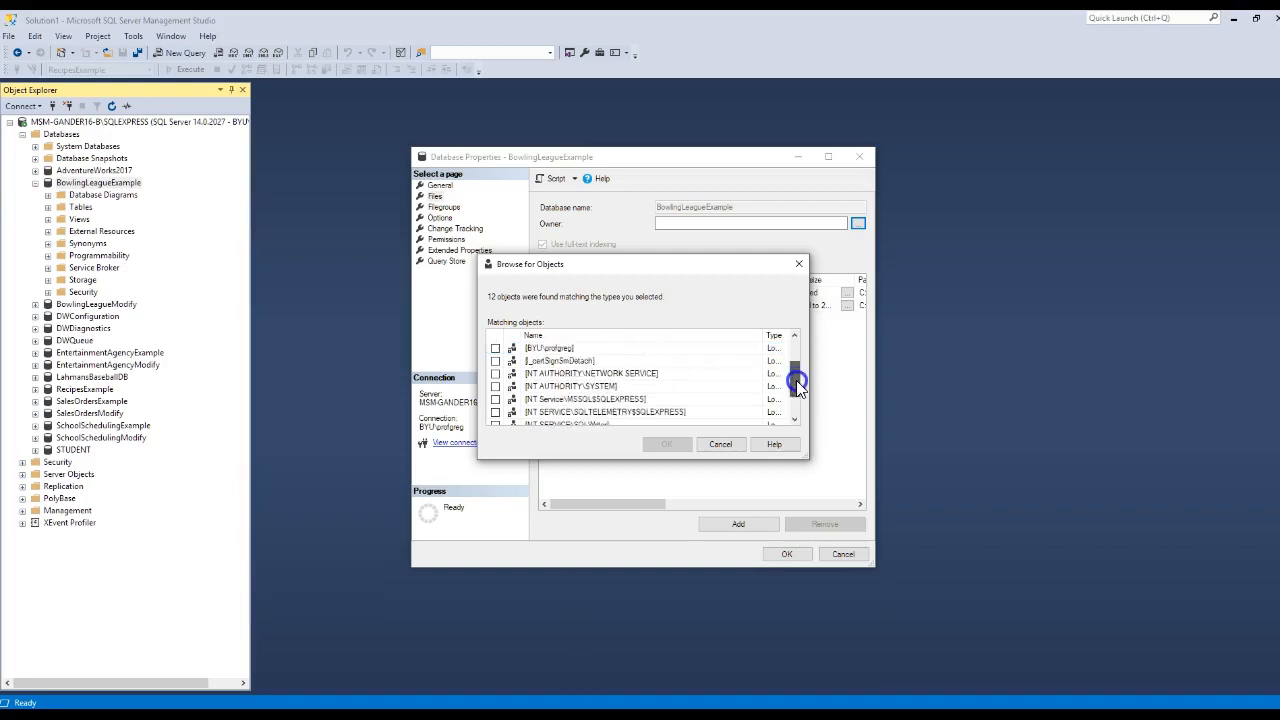
pyautogui.scroll(-3)
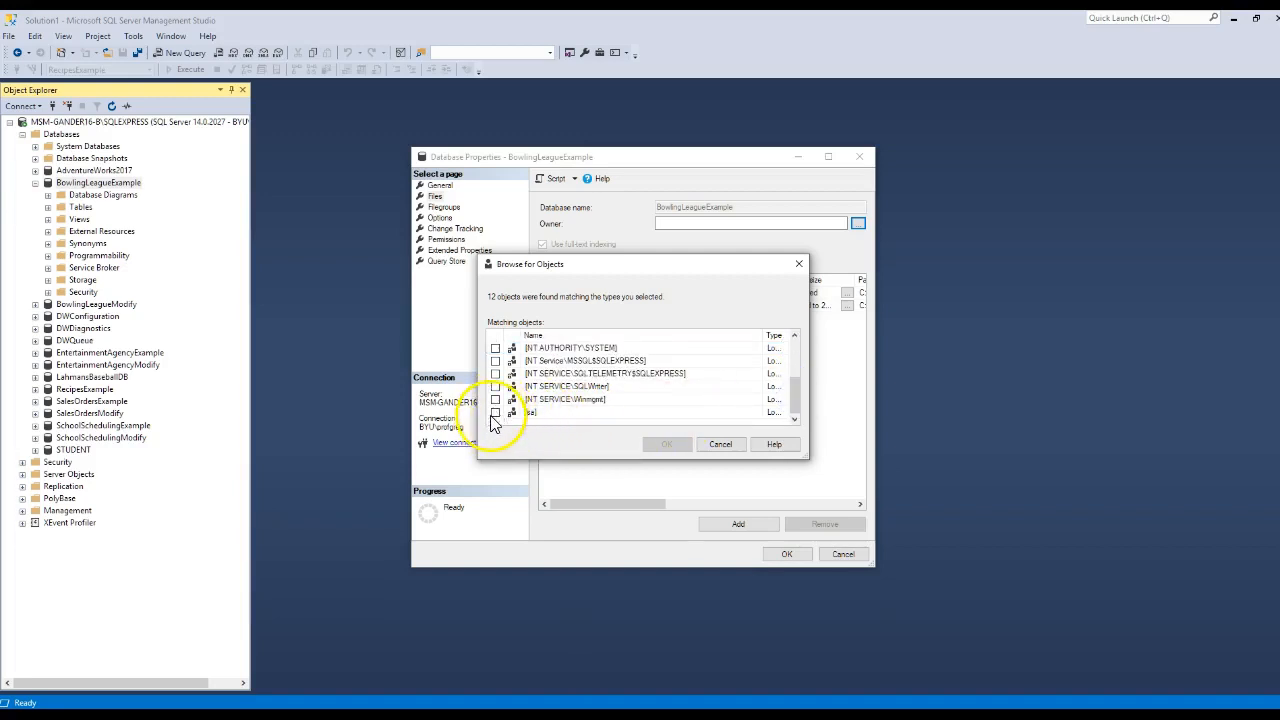
pyautogui.click(496, 412)
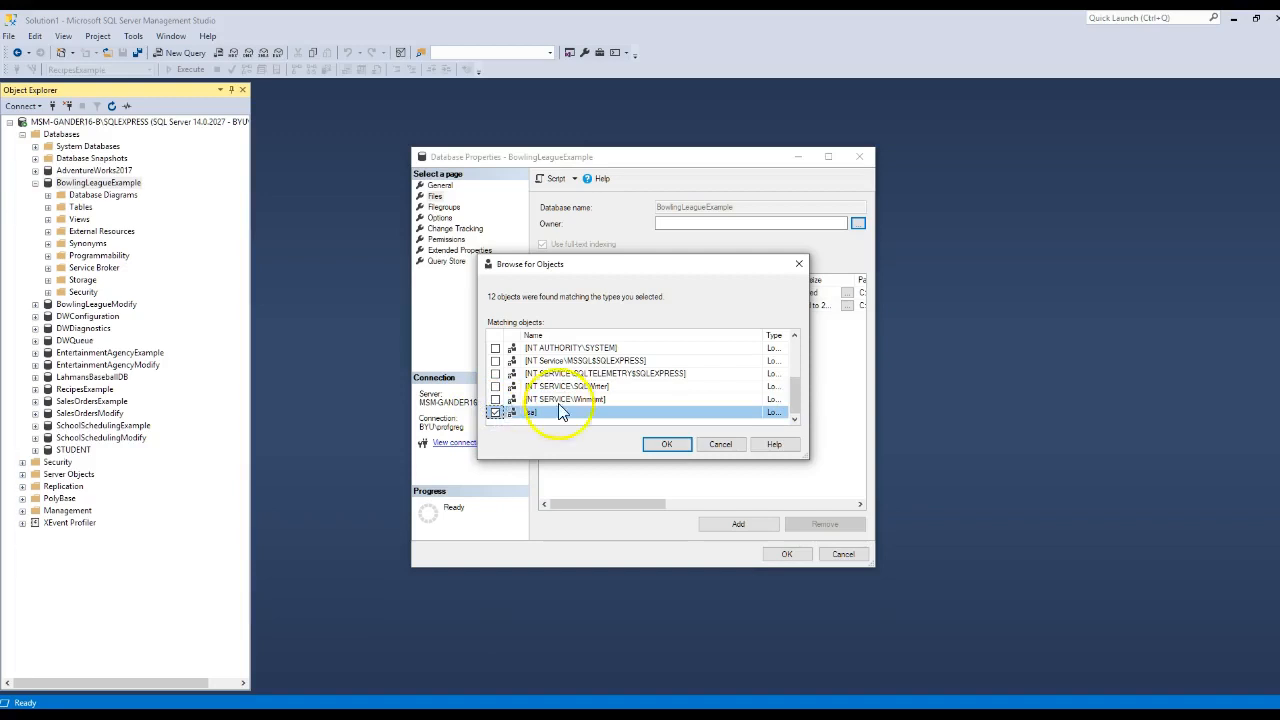
pyautogui.scroll(-3)
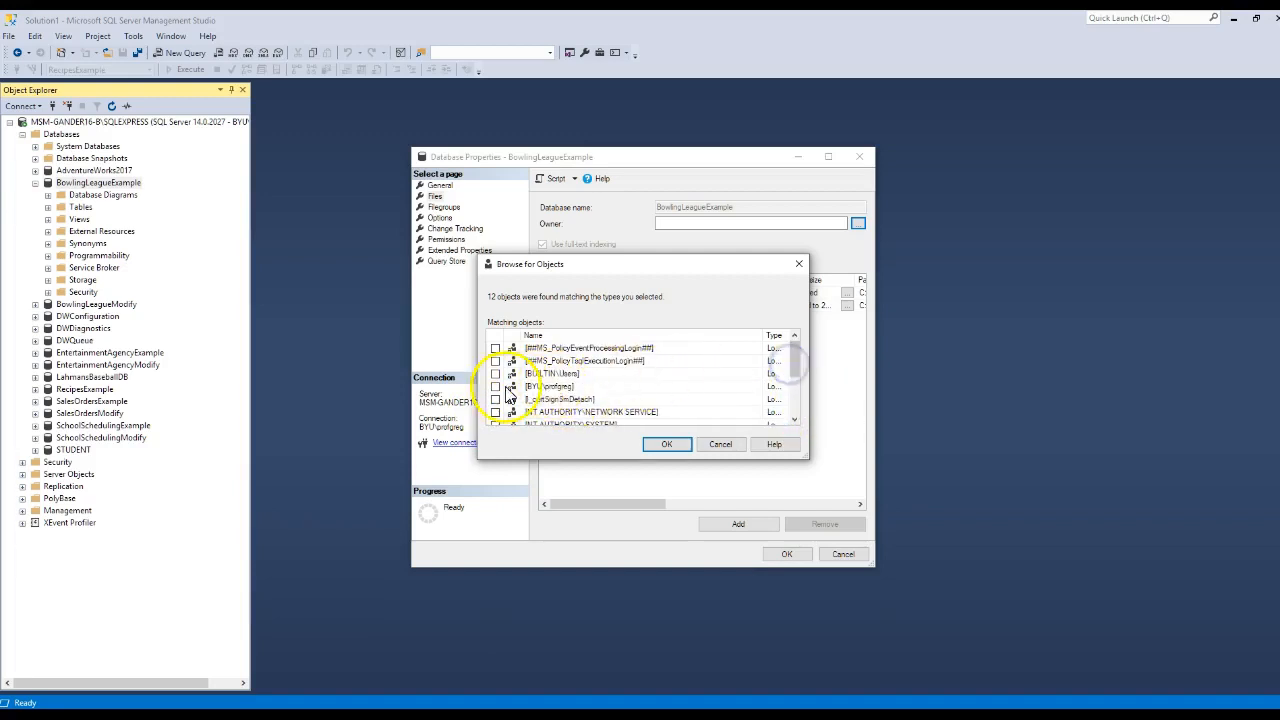
pyautogui.click(496, 388)
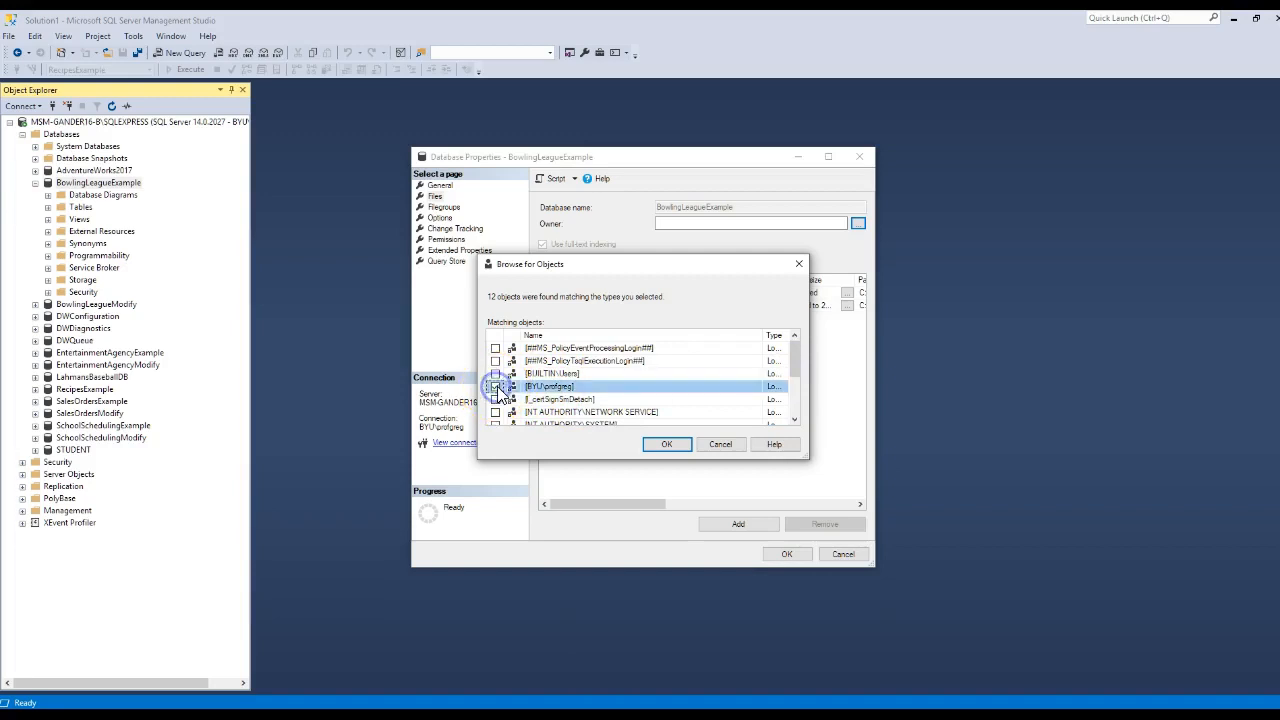
pyautogui.click(496, 386)
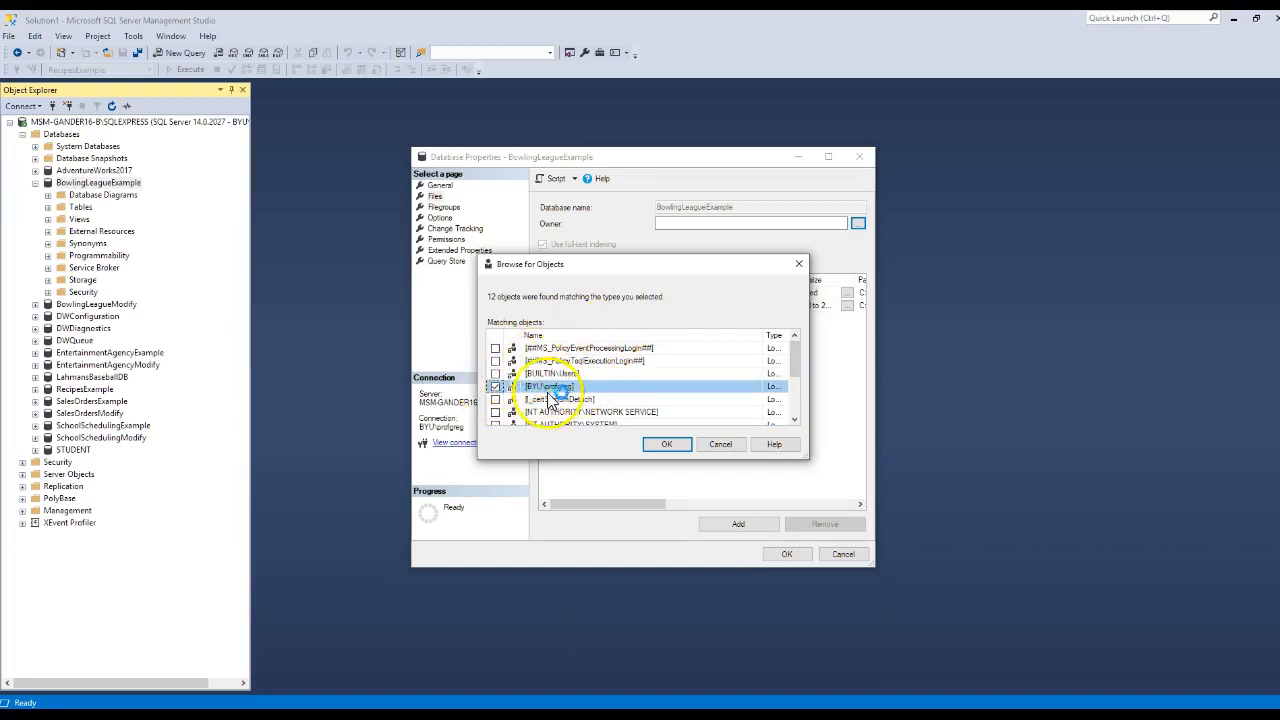
pyautogui.click(550, 374)
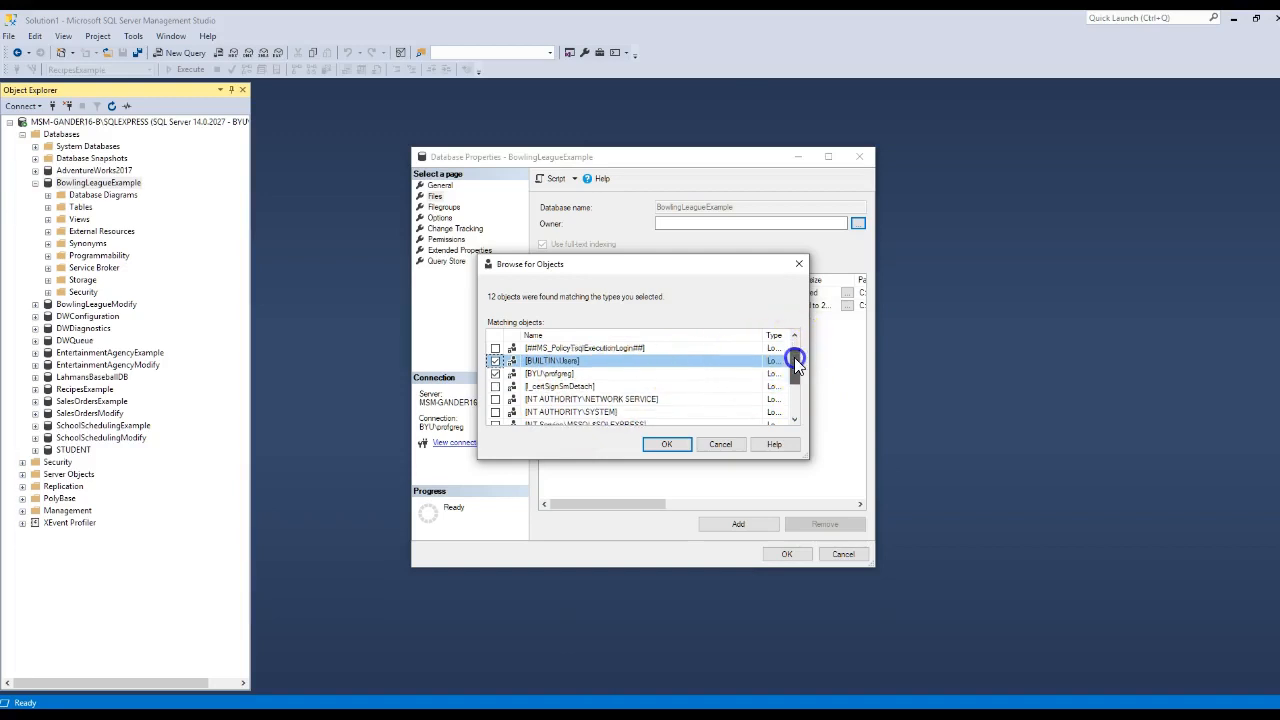
pyautogui.scroll(-3)
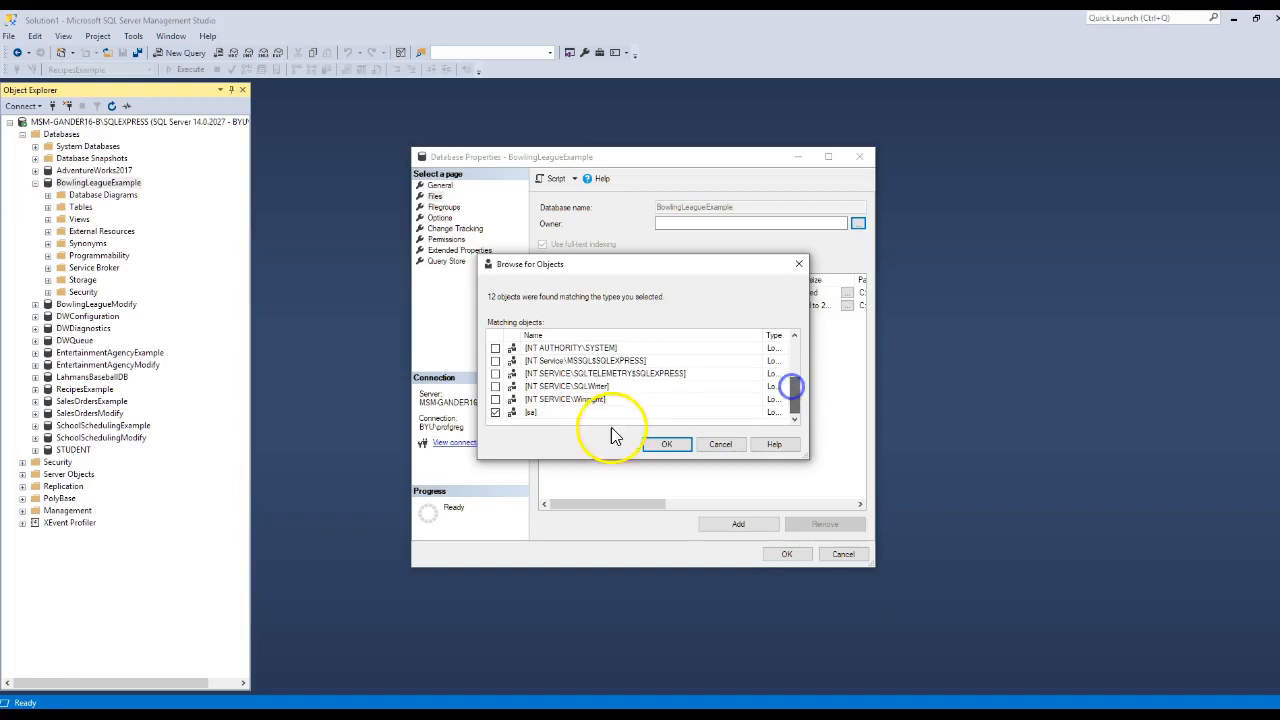
pyautogui.click(666, 444)
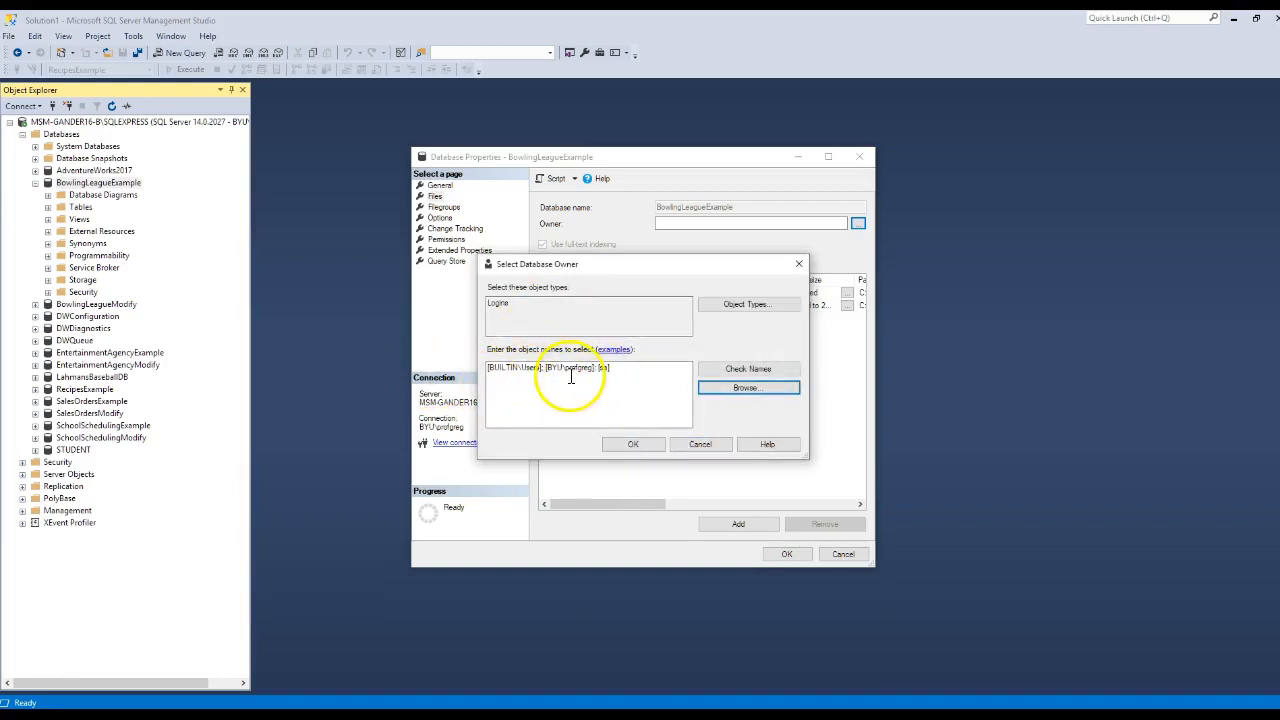
pyautogui.click(632, 444)
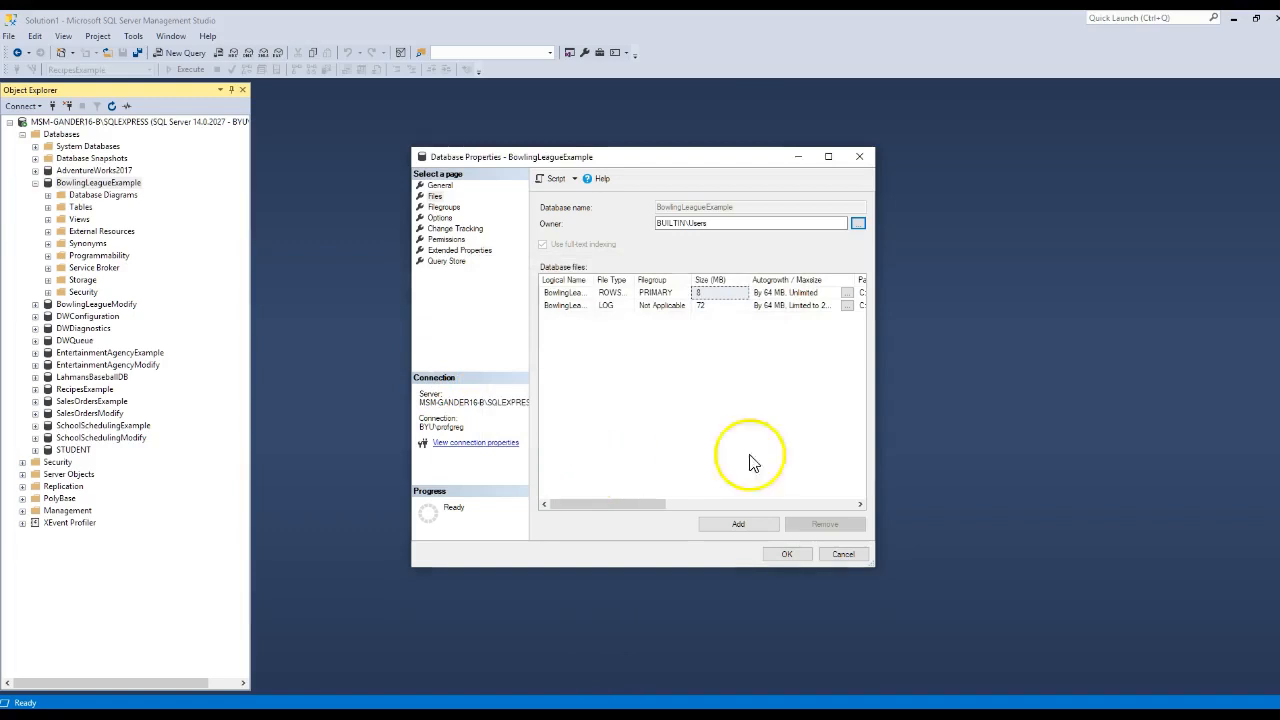
# After the group owner is rejected, choose an individual login as owner and apply it.
pyautogui.click(786, 554)
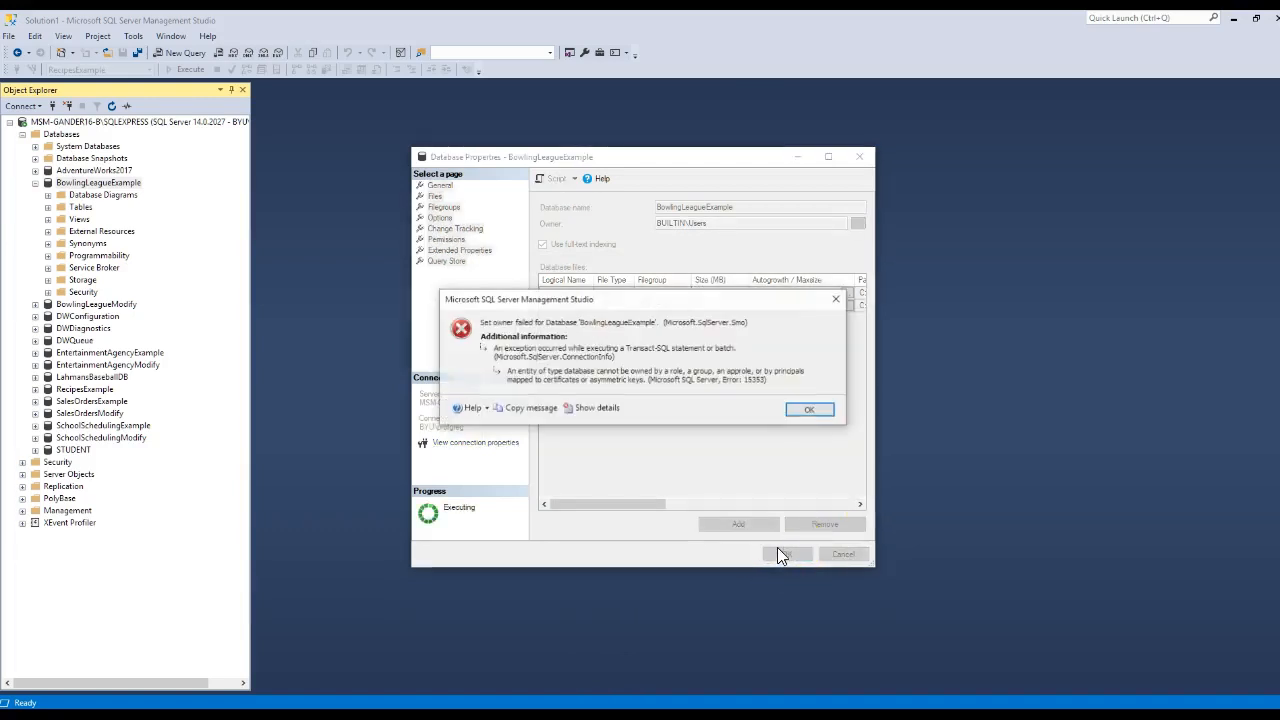
pyautogui.click(808, 408)
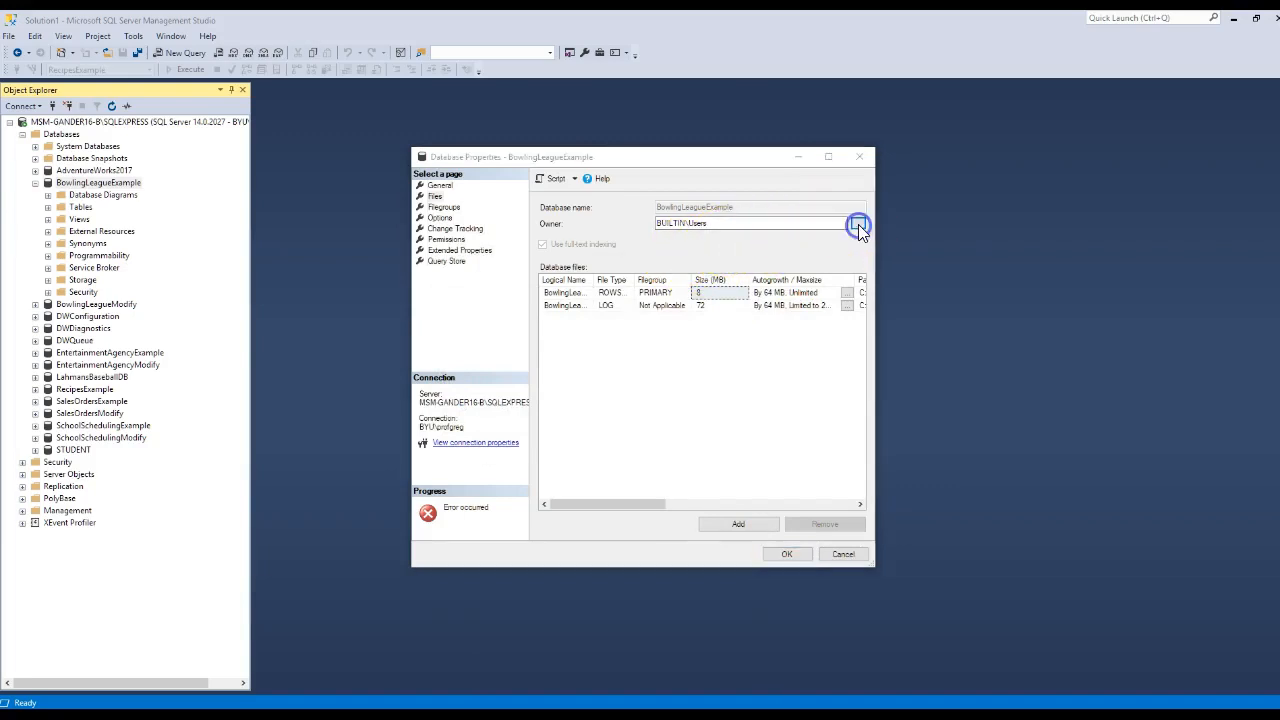
pyautogui.click(856, 224)
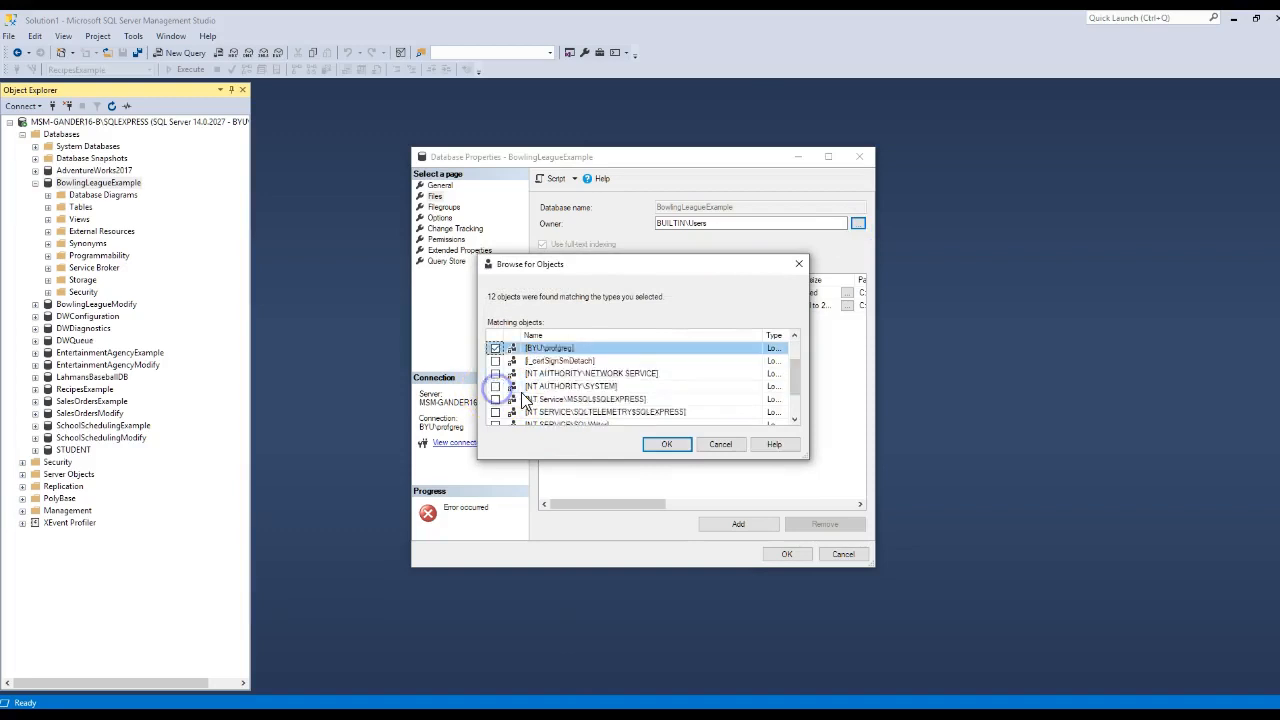
pyautogui.click(666, 444)
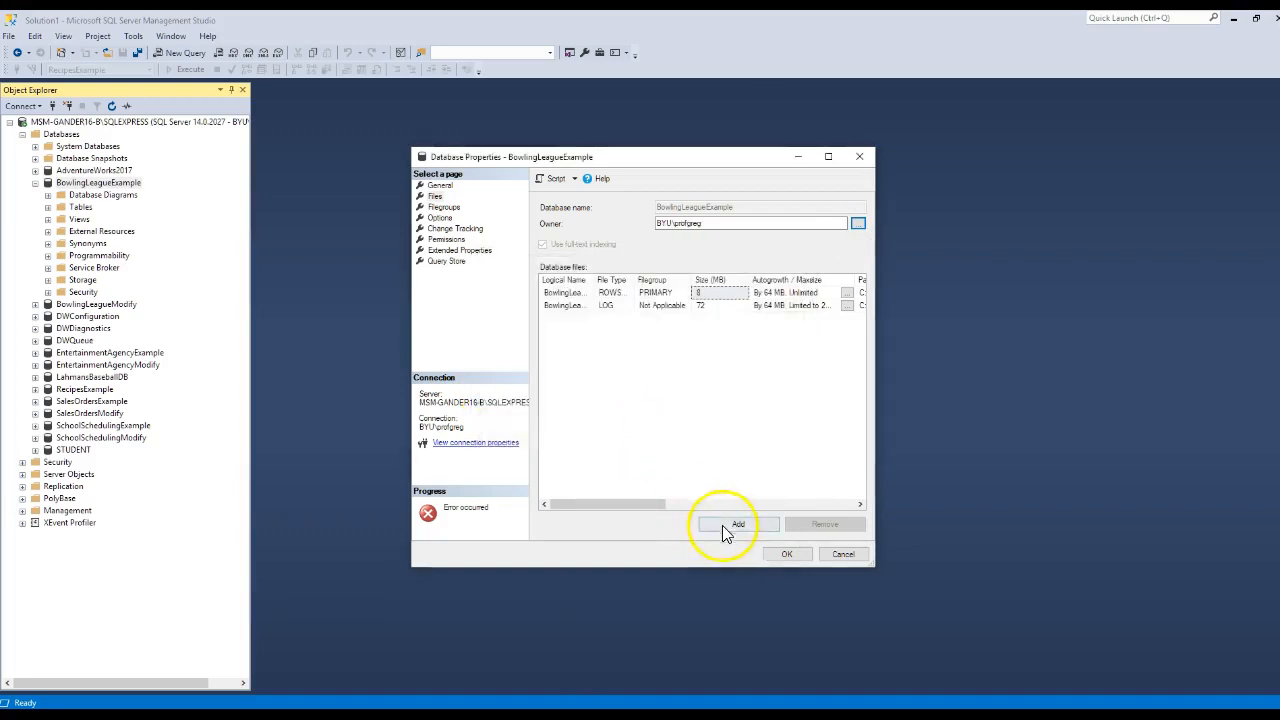
pyautogui.click(844, 552)
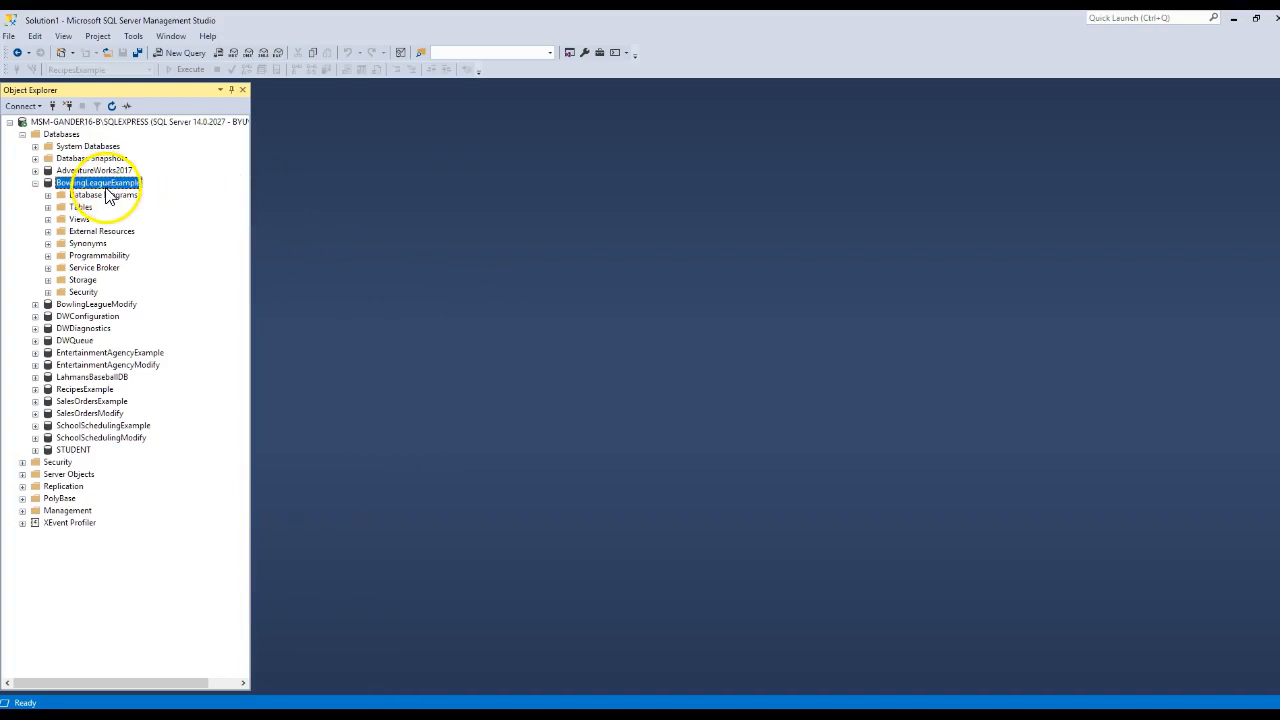
# Start a new database diagram and agree to create the diagramming support objects.
pyautogui.click(104, 196)
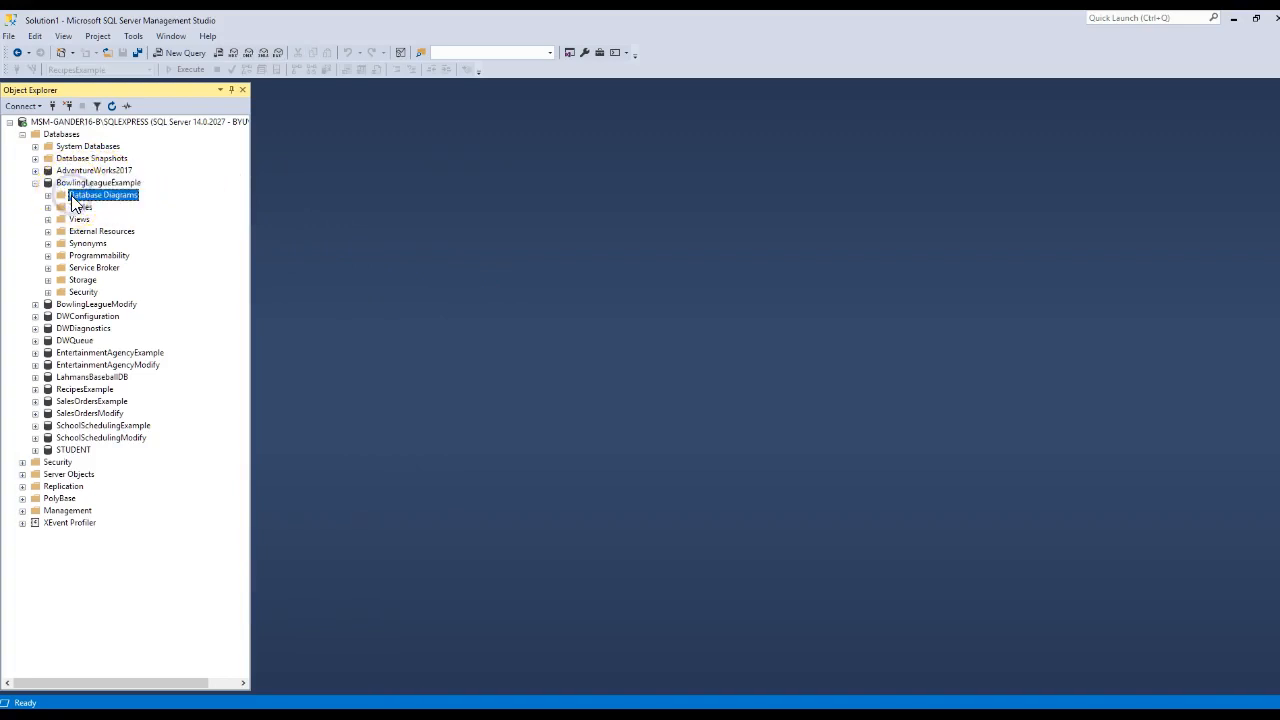
pyautogui.rightClick(104, 196)
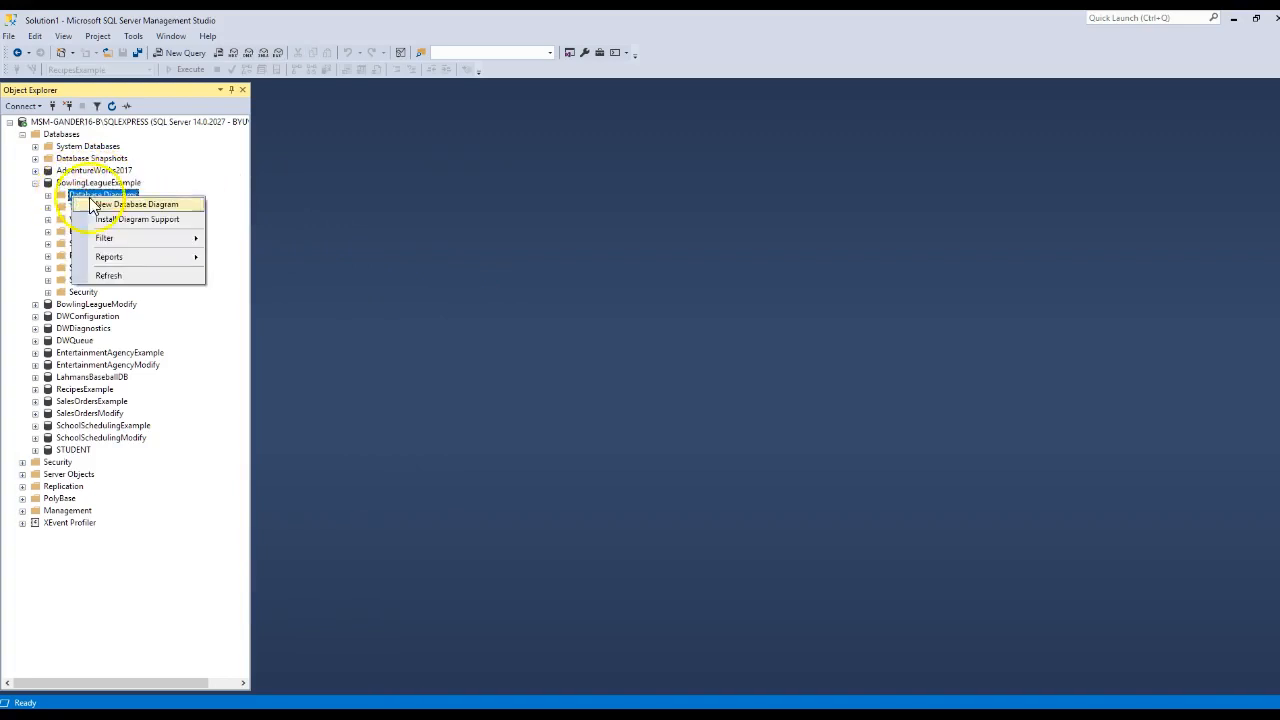
pyautogui.click(138, 204)
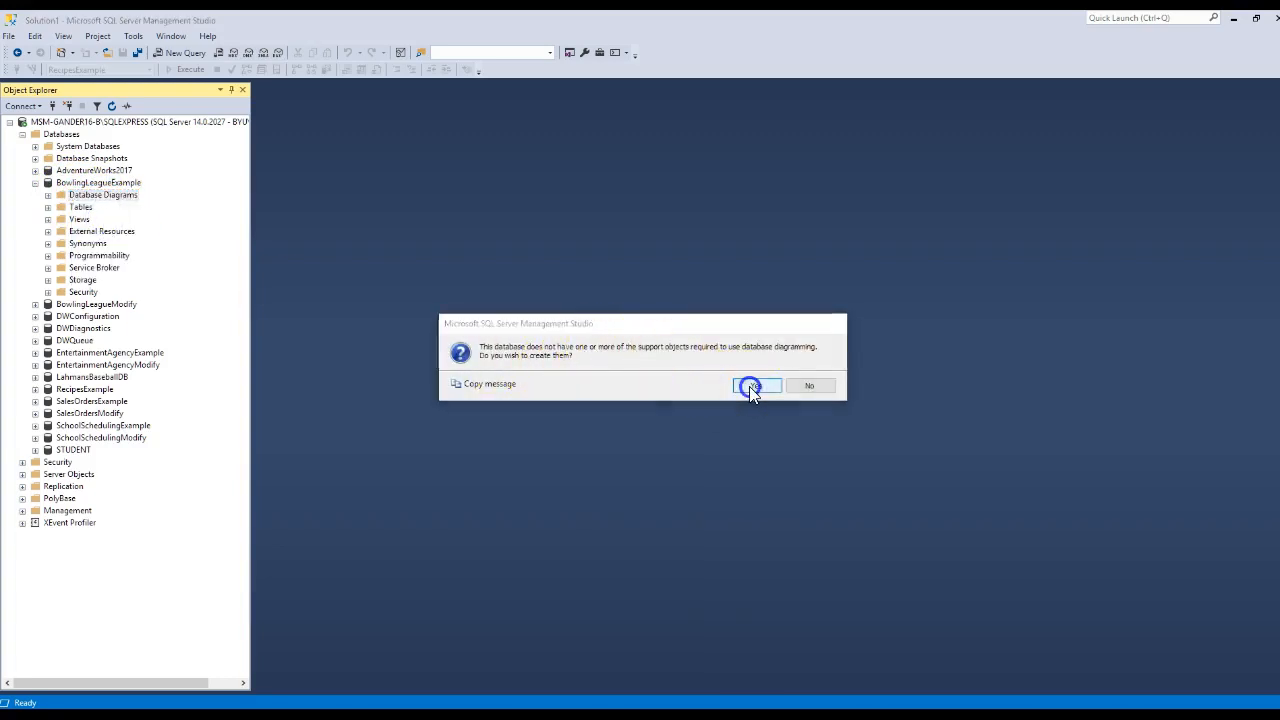
pyautogui.click(756, 384)
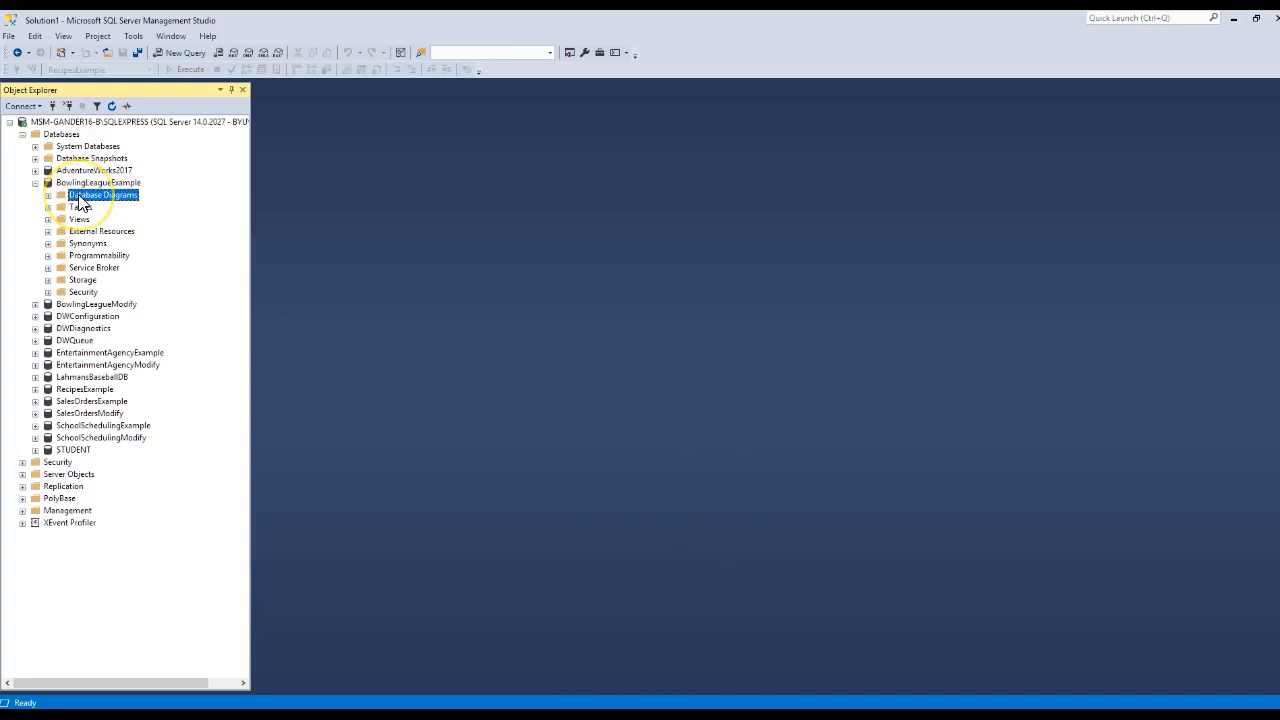
pyautogui.rightClick(104, 196)
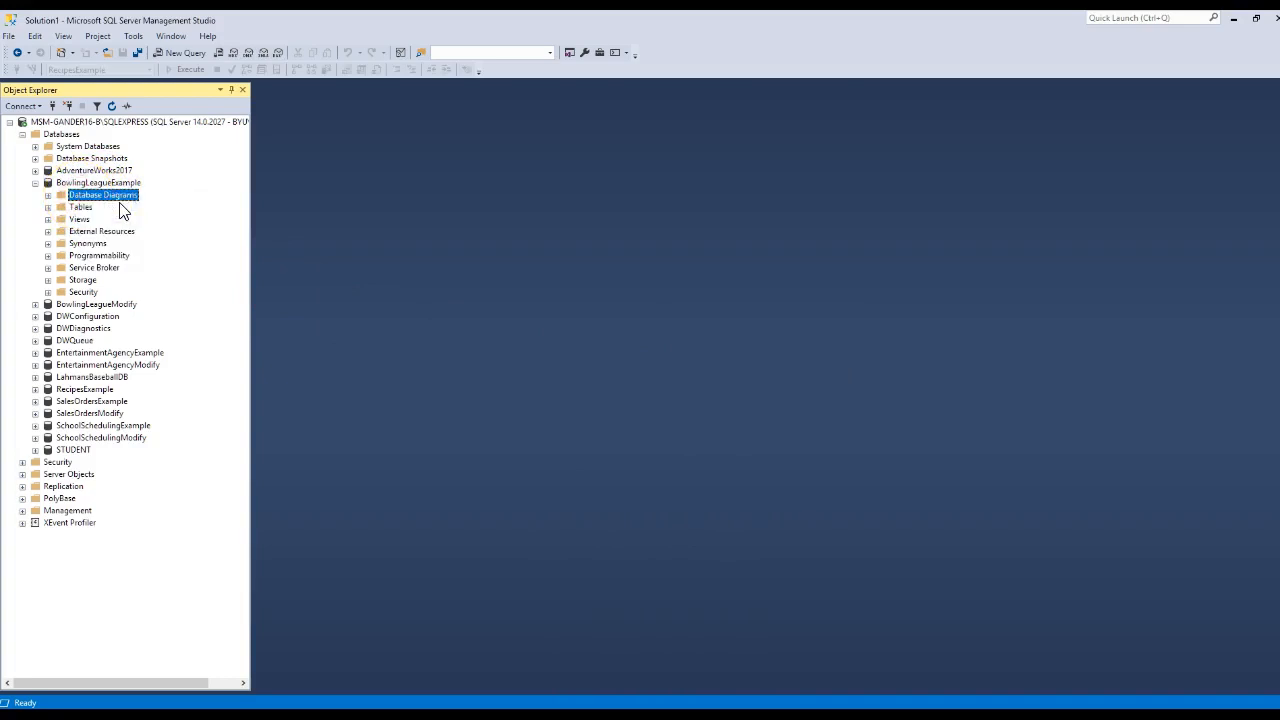
pyautogui.doubleClick(102, 196)
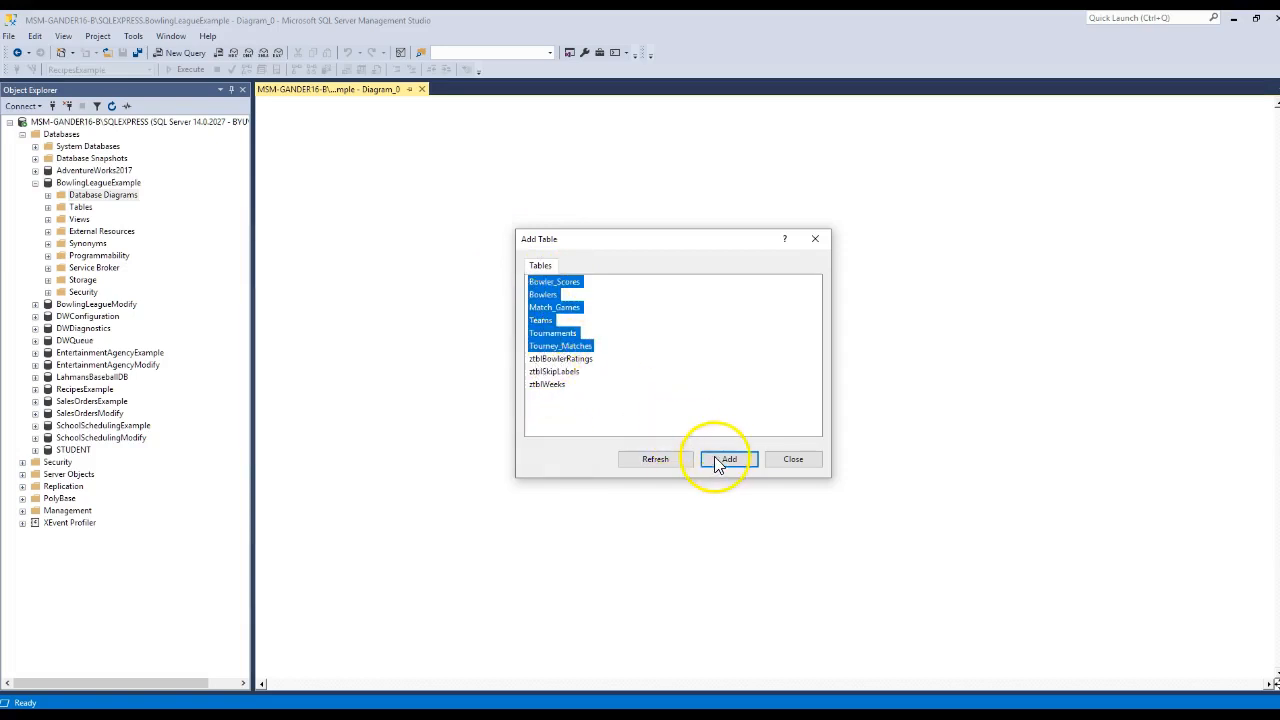
# Add the six selected BowlingLeagueExample tables to the diagram and close Add Table.
pyautogui.click(728, 458)
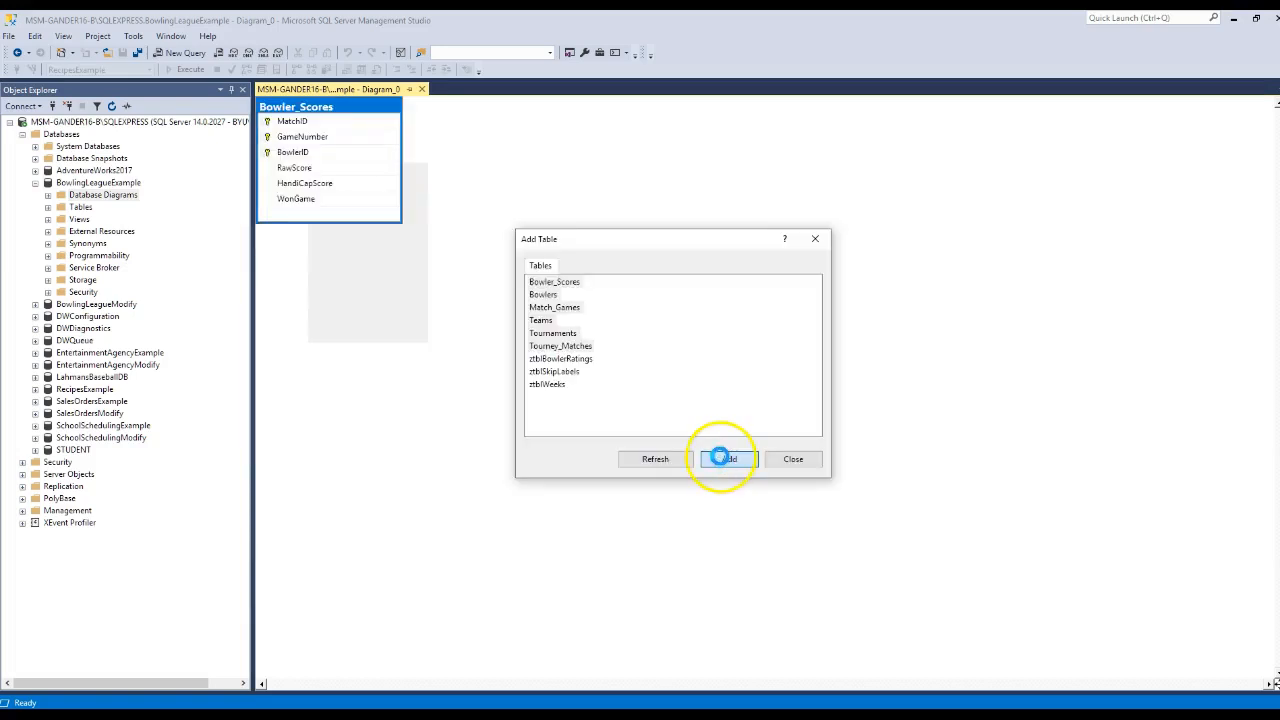
pyautogui.click(724, 458)
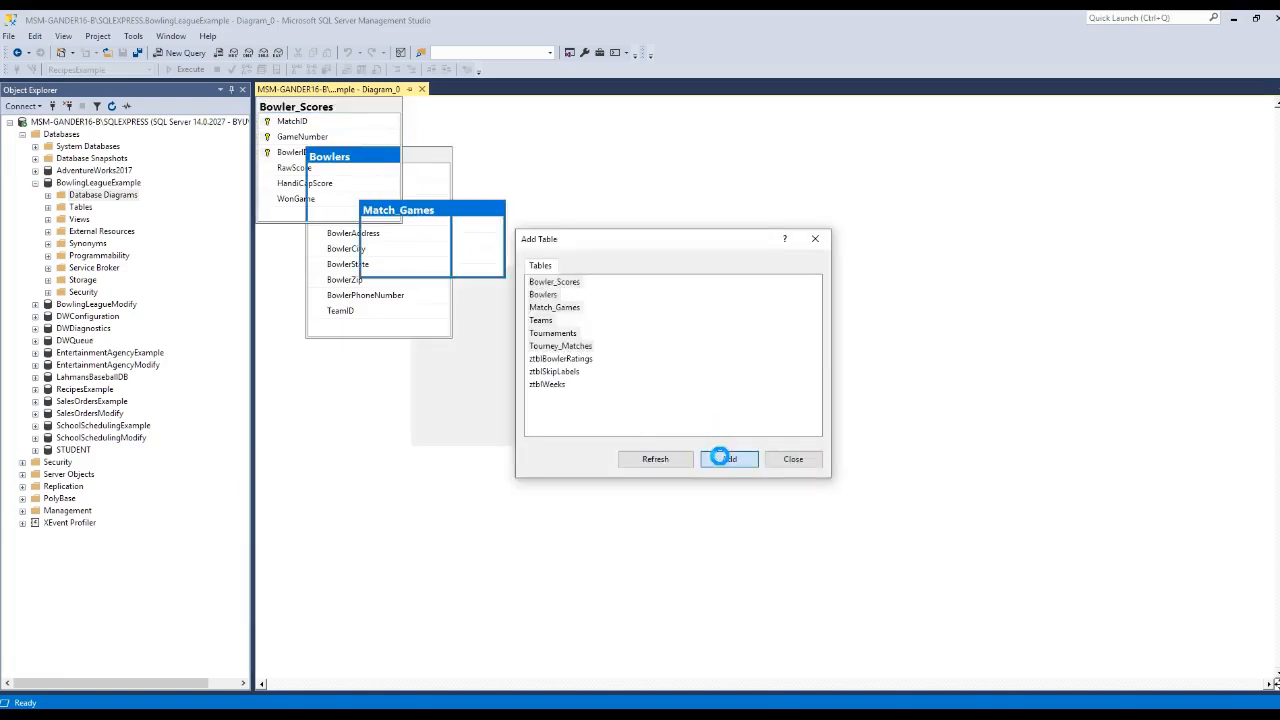
pyautogui.click(728, 458)
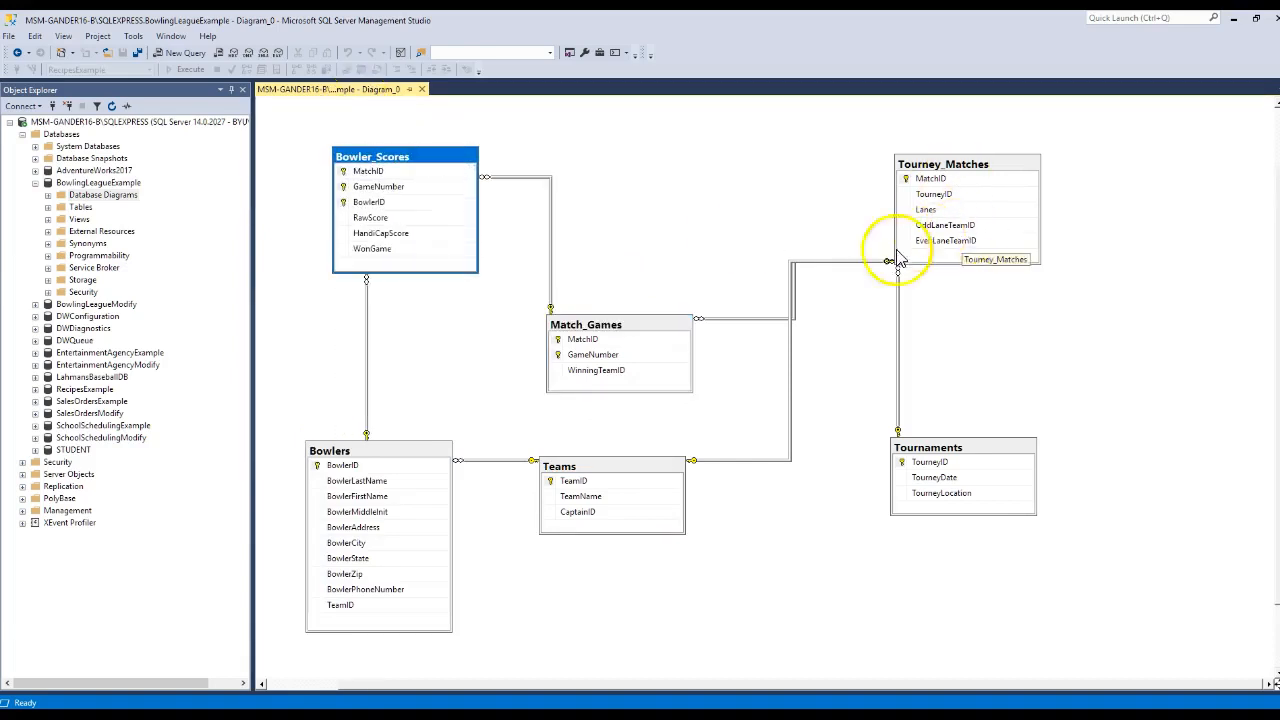
pyautogui.moveTo(548, 320)
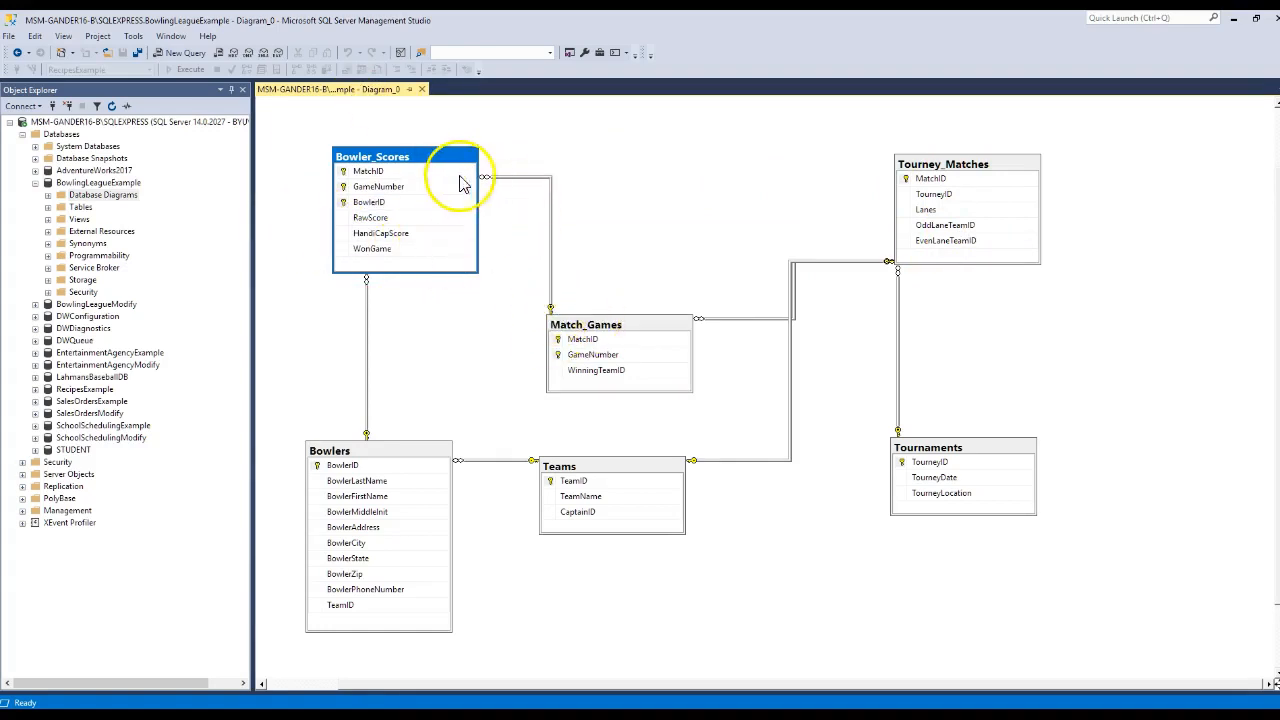
pyautogui.moveTo(390, 372)
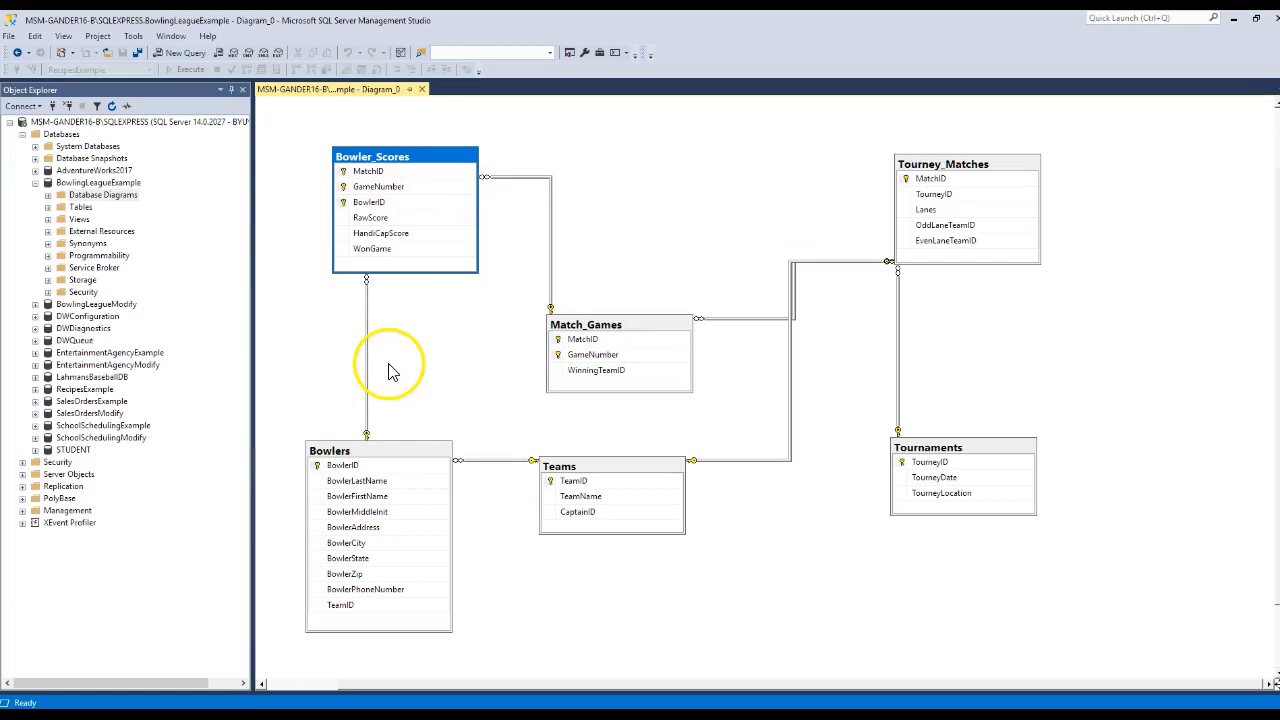
pyautogui.moveTo(908, 290)
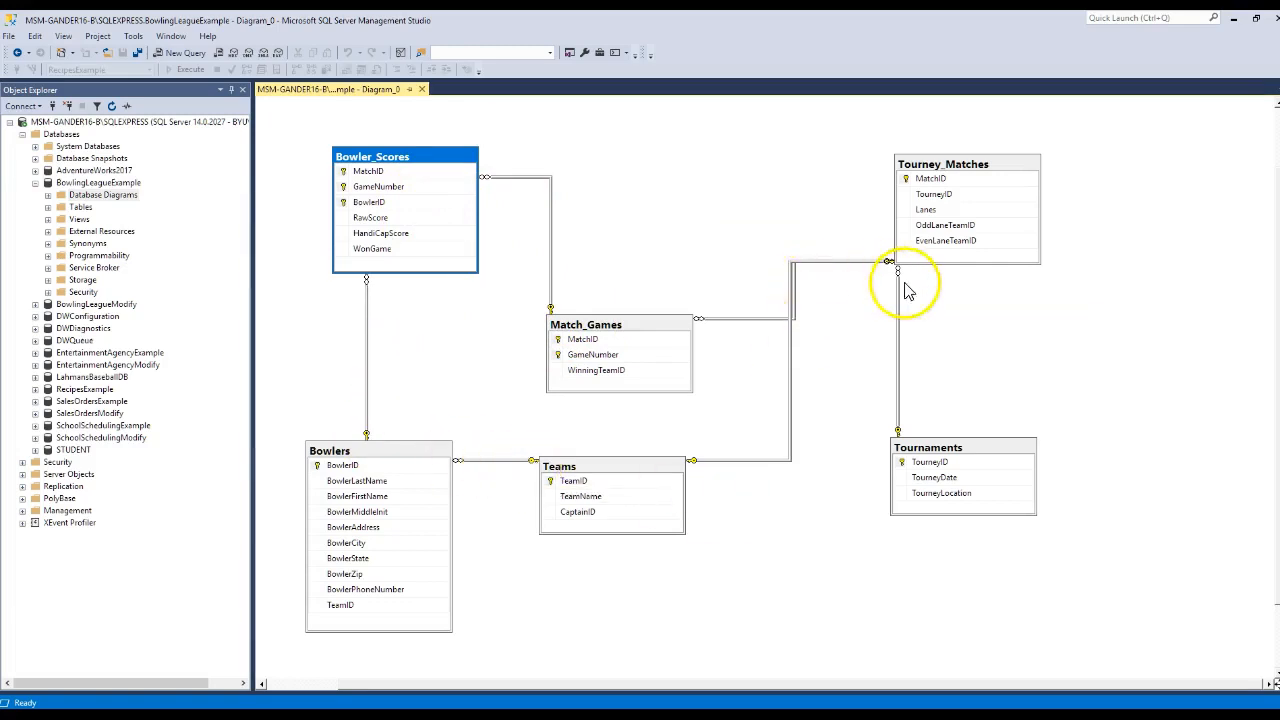
pyautogui.moveTo(810, 400)
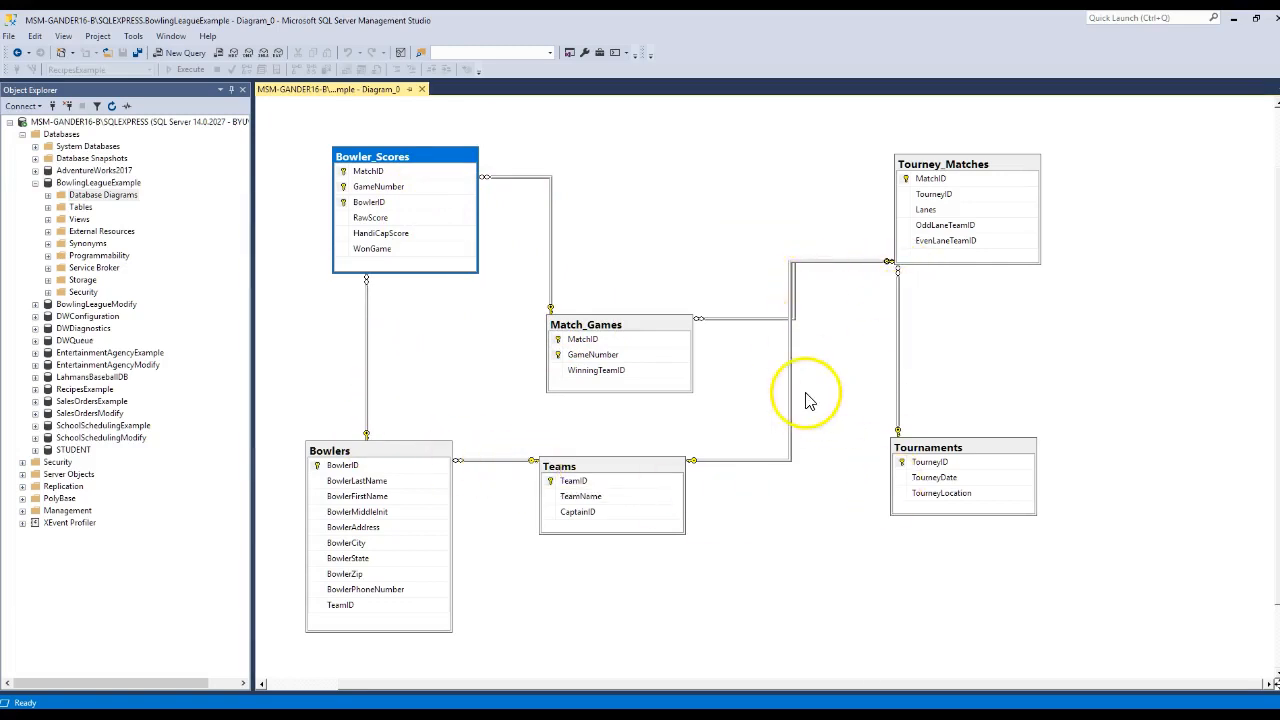
# Move the Teams table right and the Tourney_Matches table left to tidy the layout.
pyautogui.moveTo(612, 466); pyautogui.dragTo(704, 576)
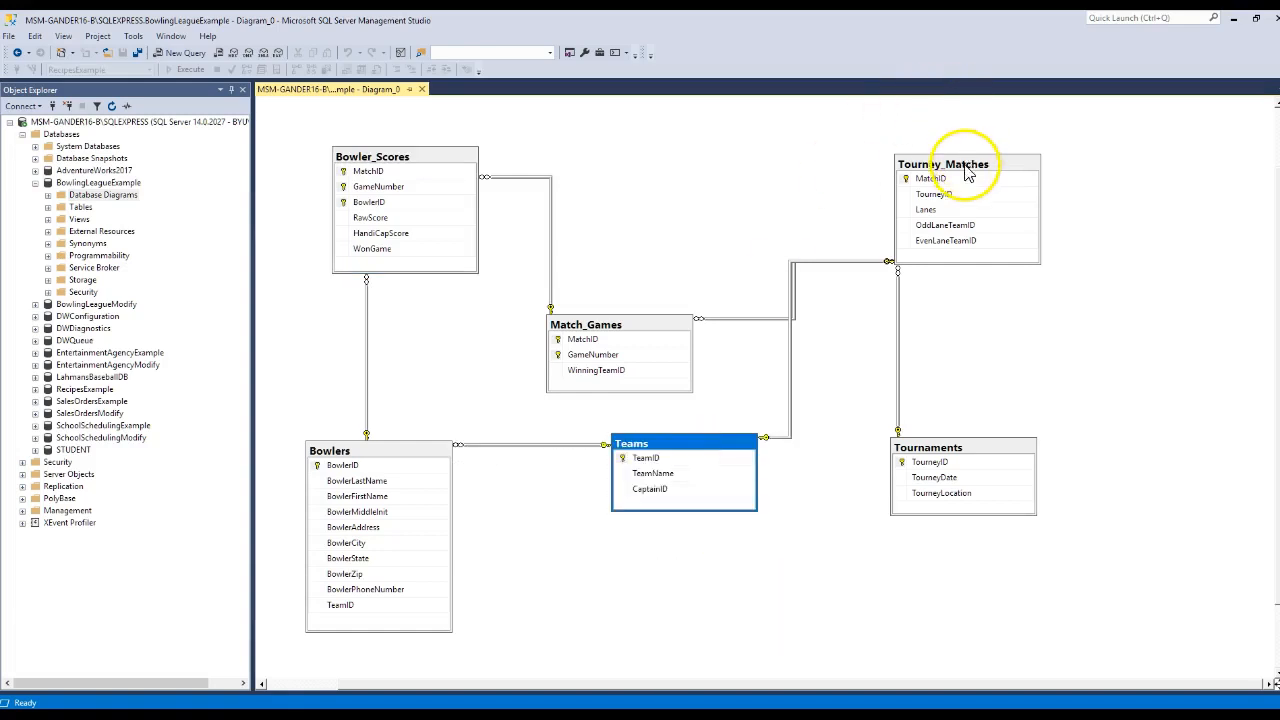
pyautogui.moveTo(964, 164); pyautogui.dragTo(770, 132)
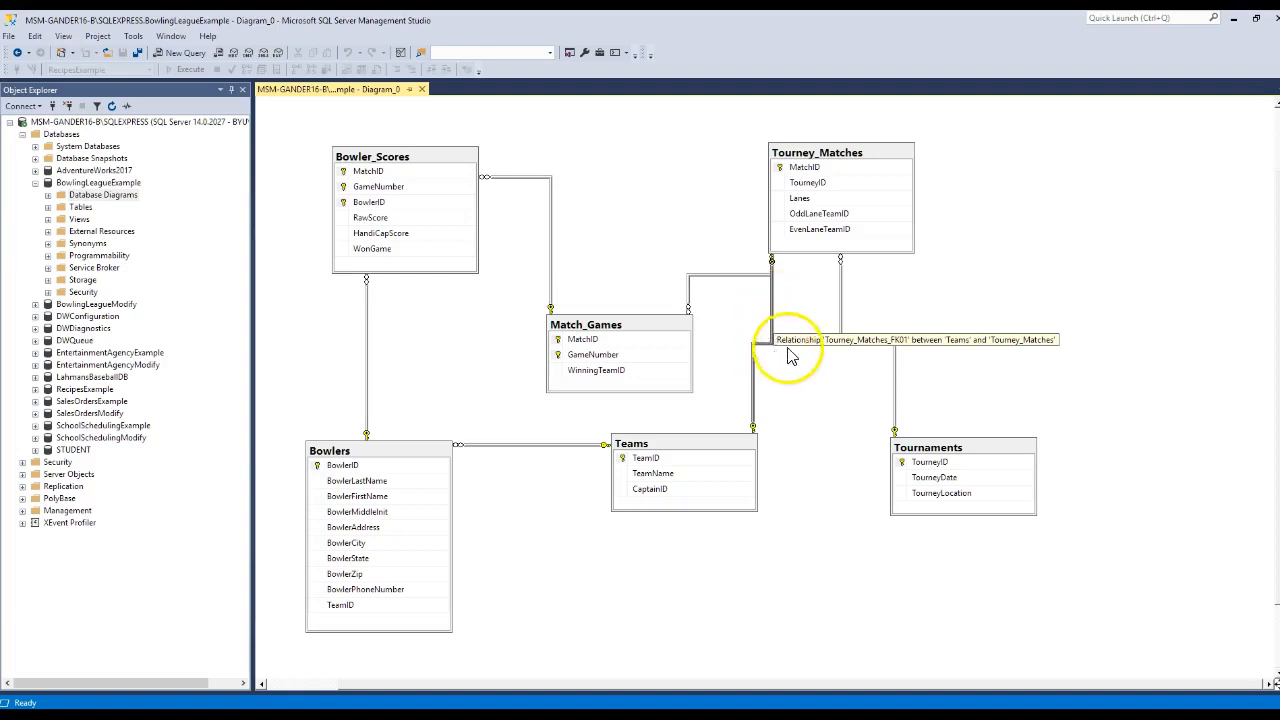
pyautogui.moveTo(530, 420)
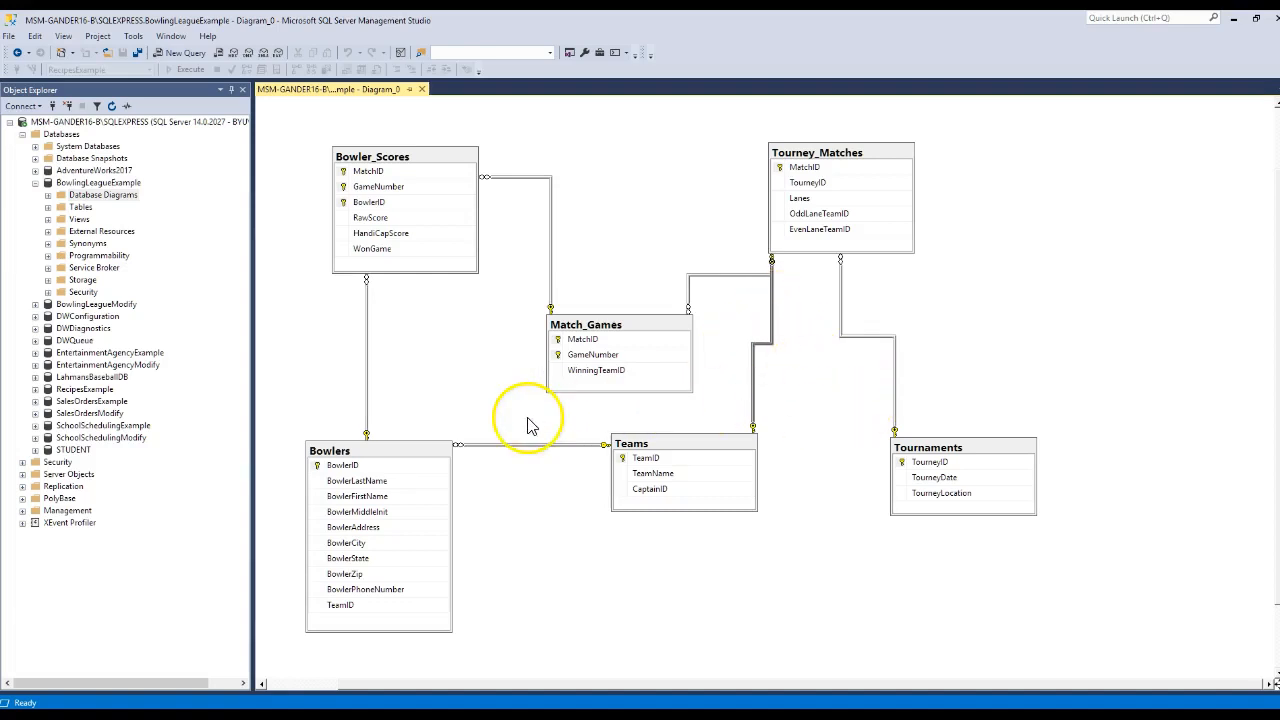
pyautogui.moveTo(368, 360)
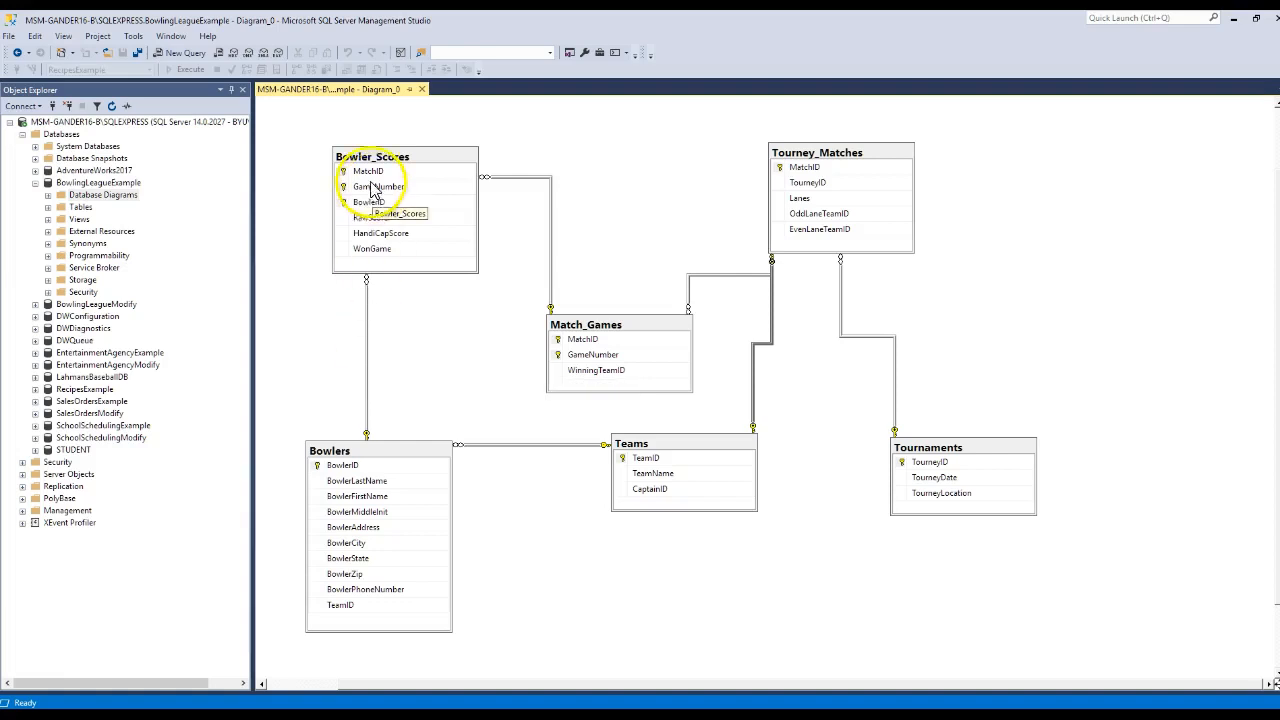
pyautogui.moveTo(344, 320)
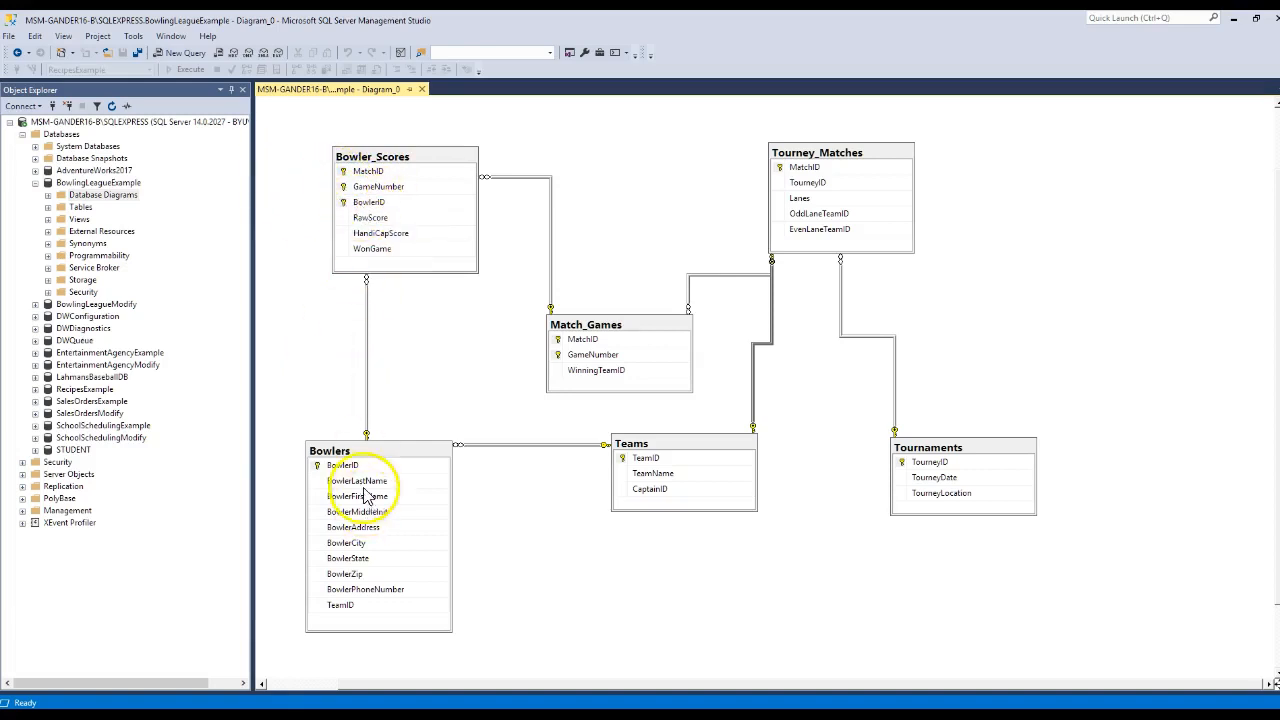
pyautogui.moveTo(388, 216)
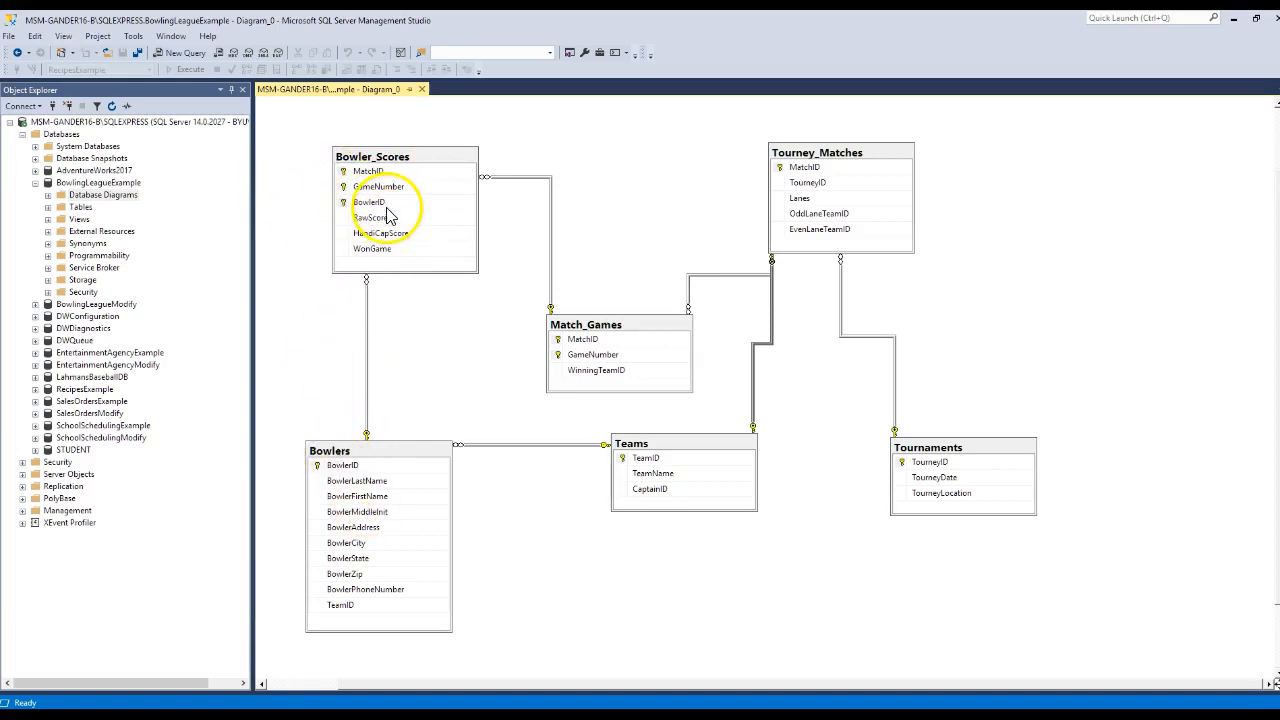
pyautogui.moveTo(376, 216)
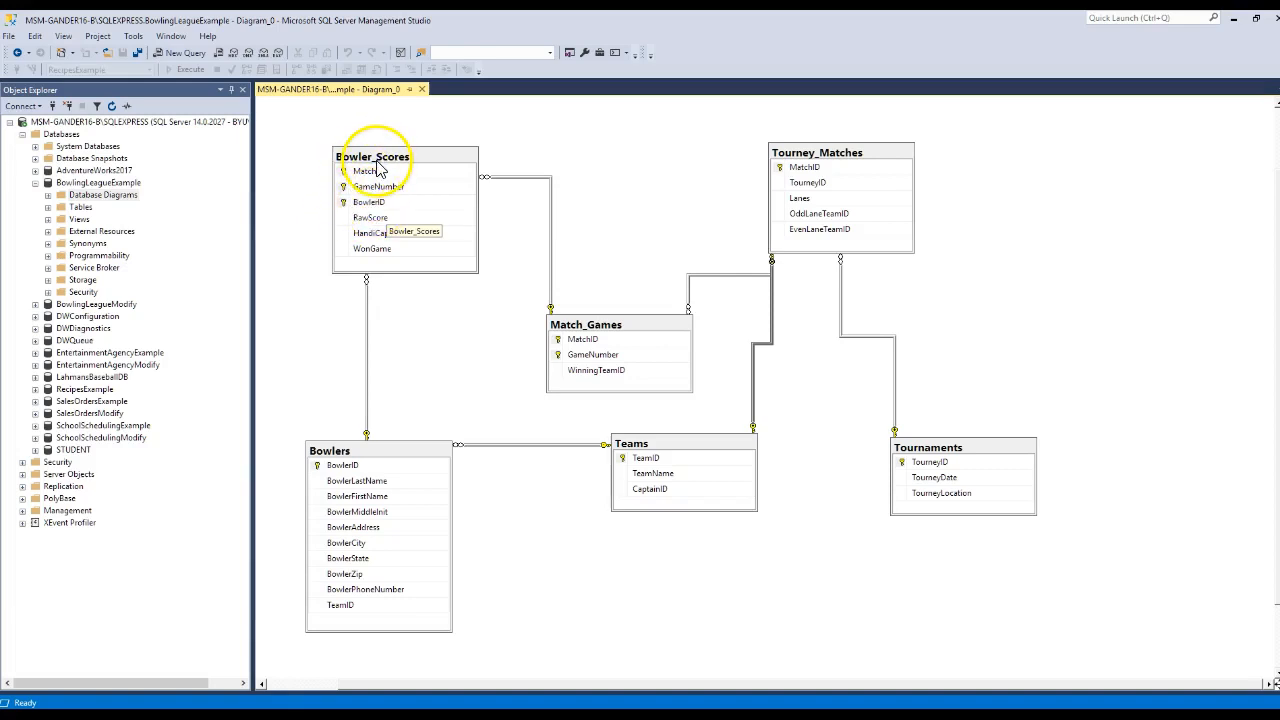
pyautogui.moveTo(372, 218)
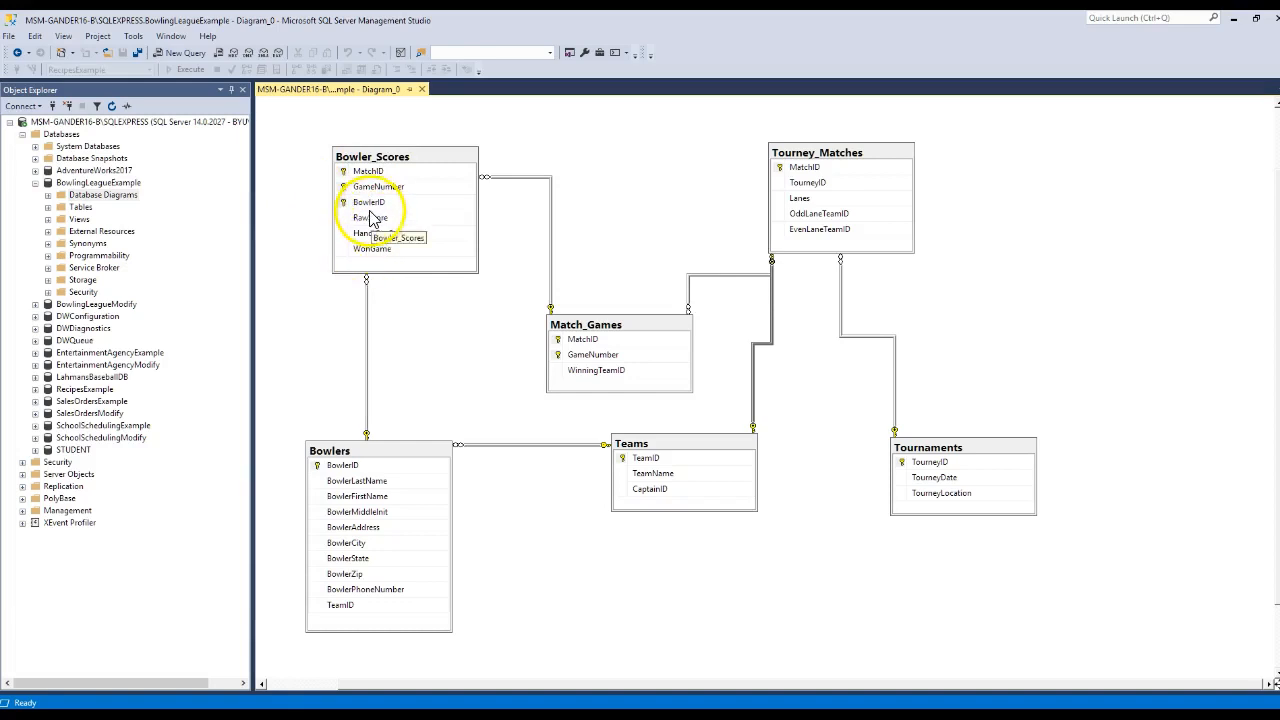
pyautogui.moveTo(356, 460)
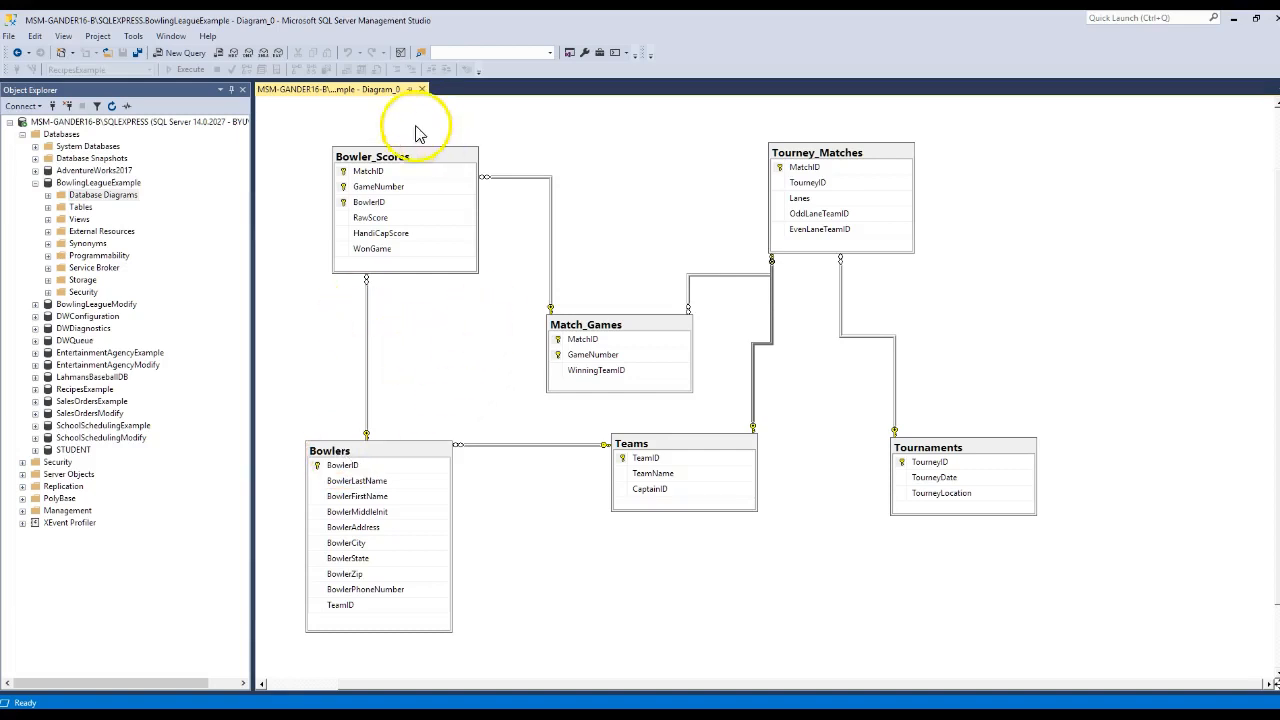
pyautogui.moveTo(550, 308)
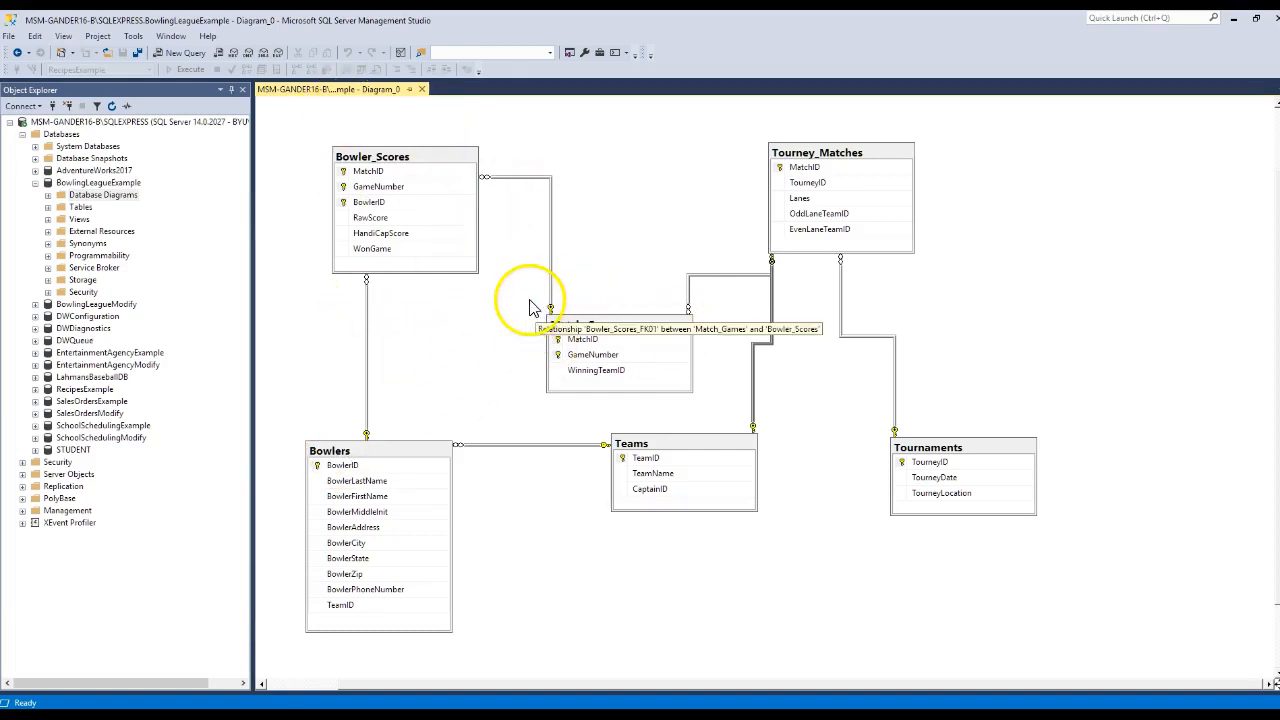